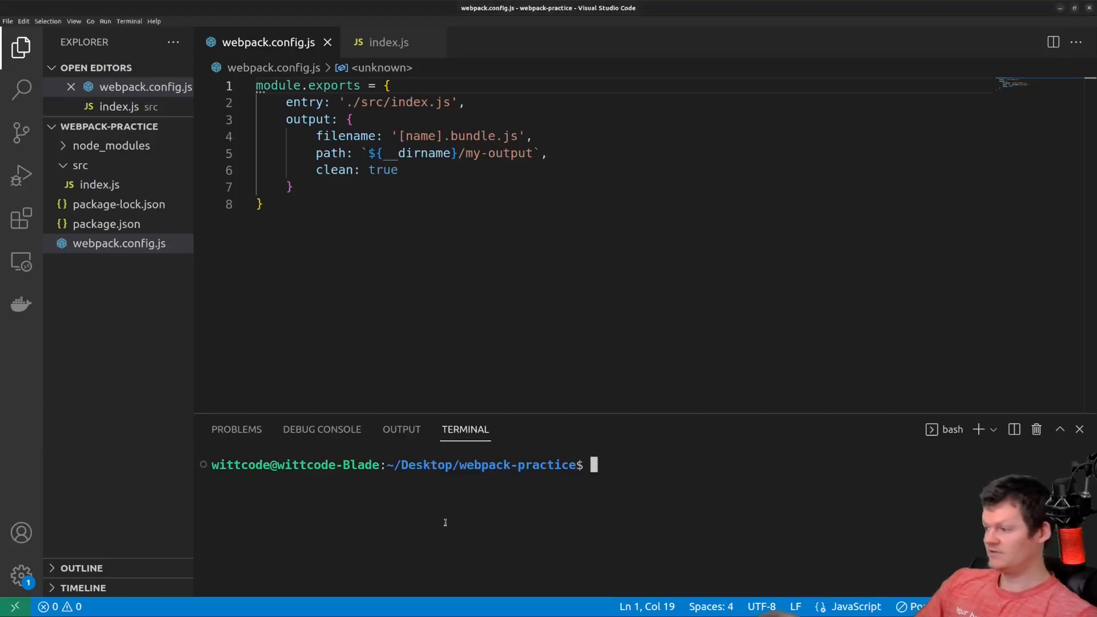
# Install css-loader as a dev dependency with npm i css-loader -D.
pyautogui.write('npm i css-loader -D')
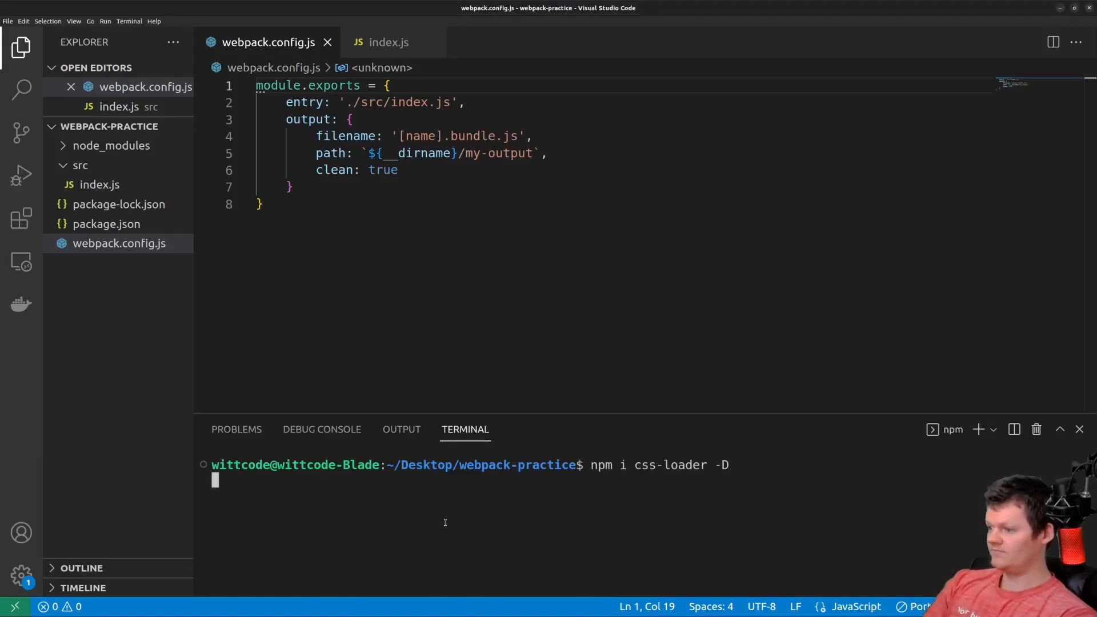
pyautogui.press('Enter')
pyautogui.write('module: {')
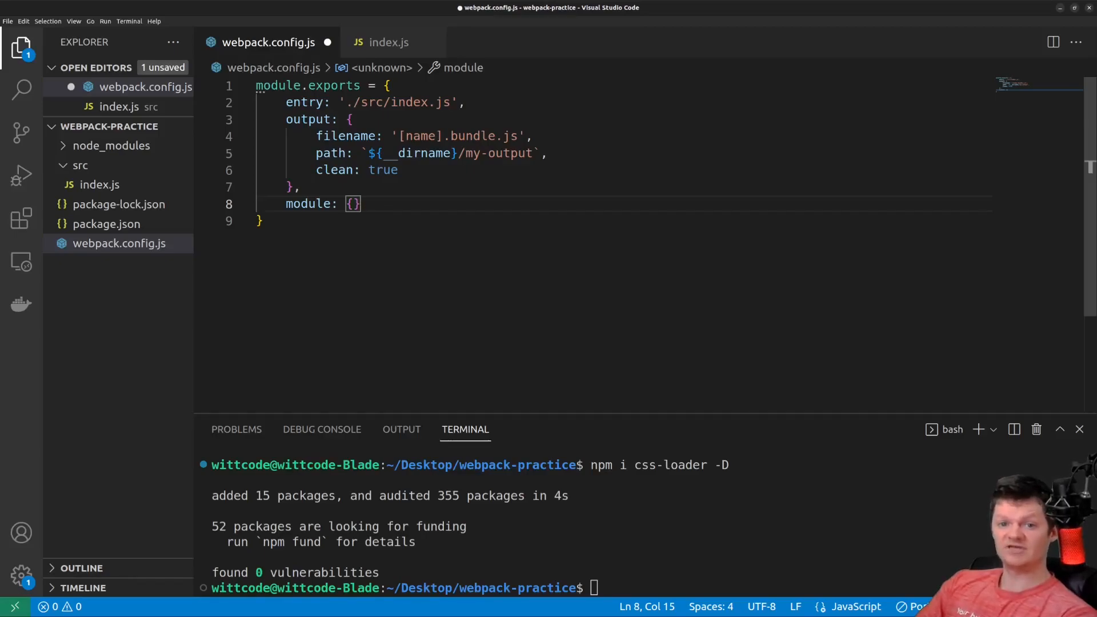
# Add rules: [{ test: /\.css$/, use: 'css-loader' }] inside the module section.
pyautogui.write('r')
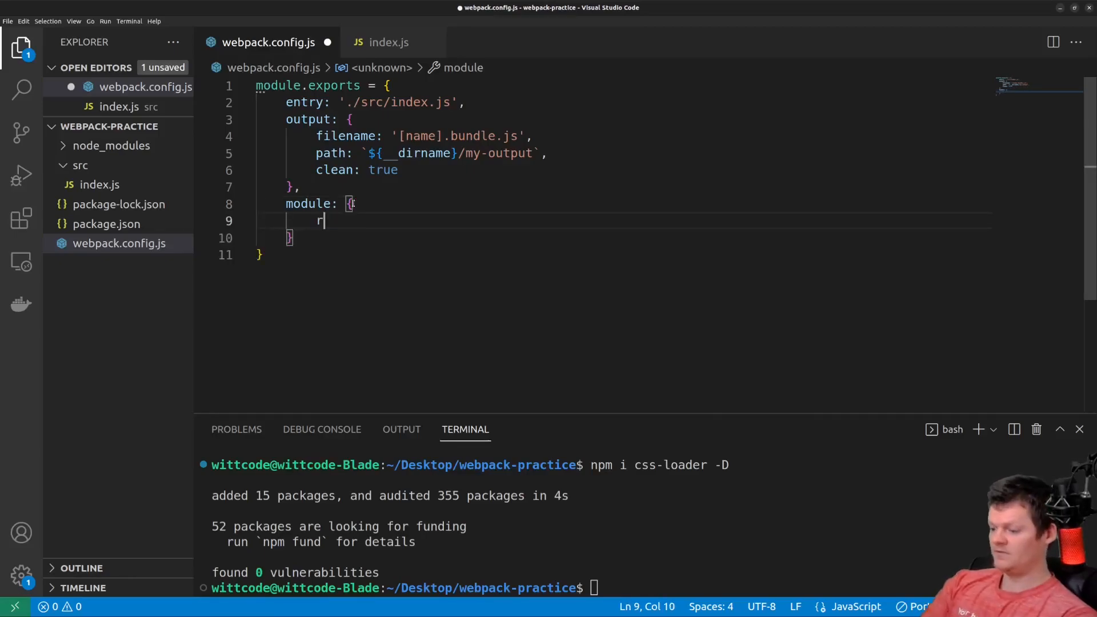
pyautogui.write('ules: [{}]')
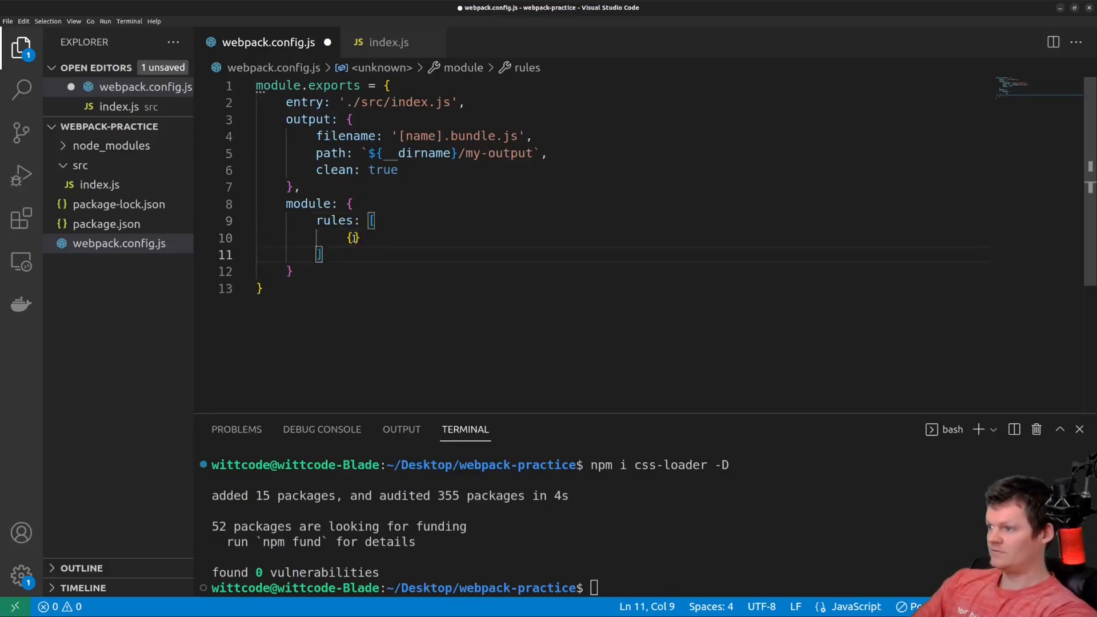
pyautogui.write('test:')
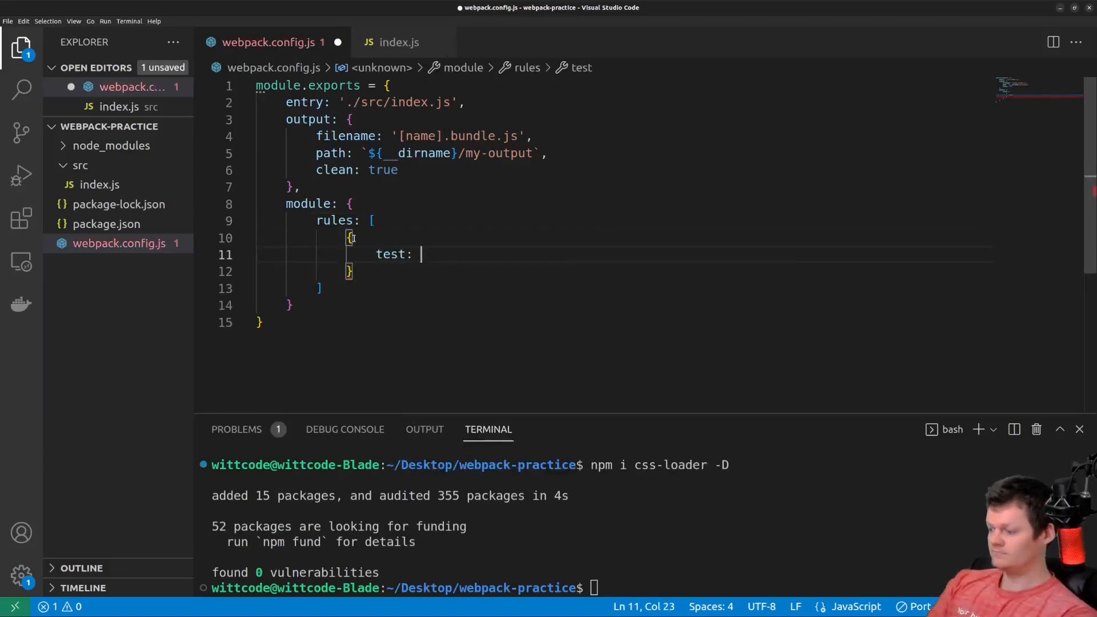
pyautogui.write('/\\.css$')
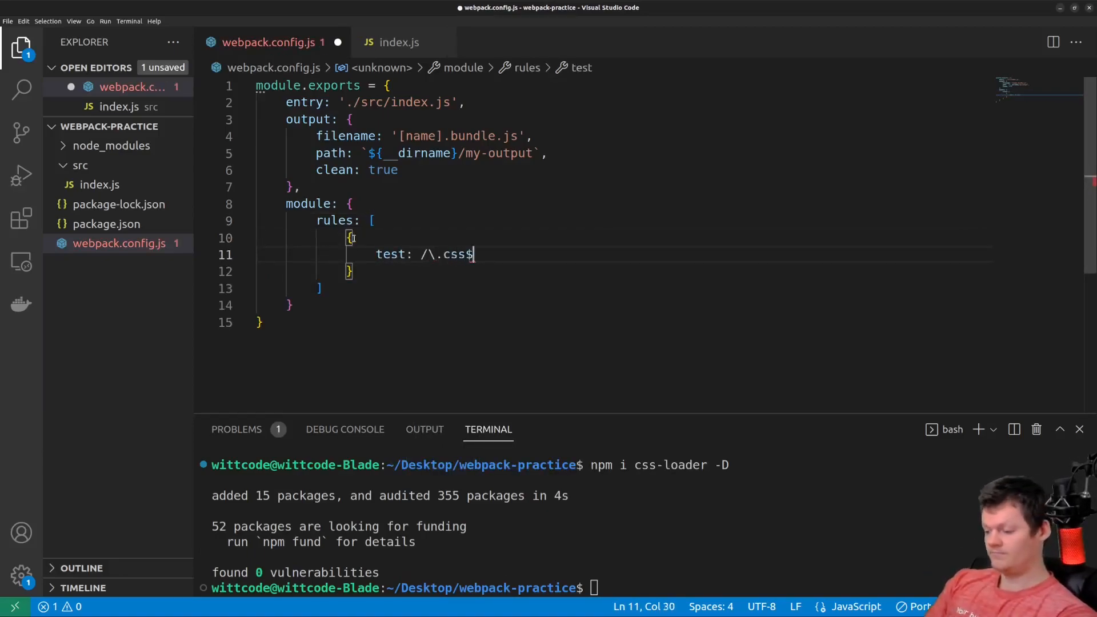
pyautogui.write('/')
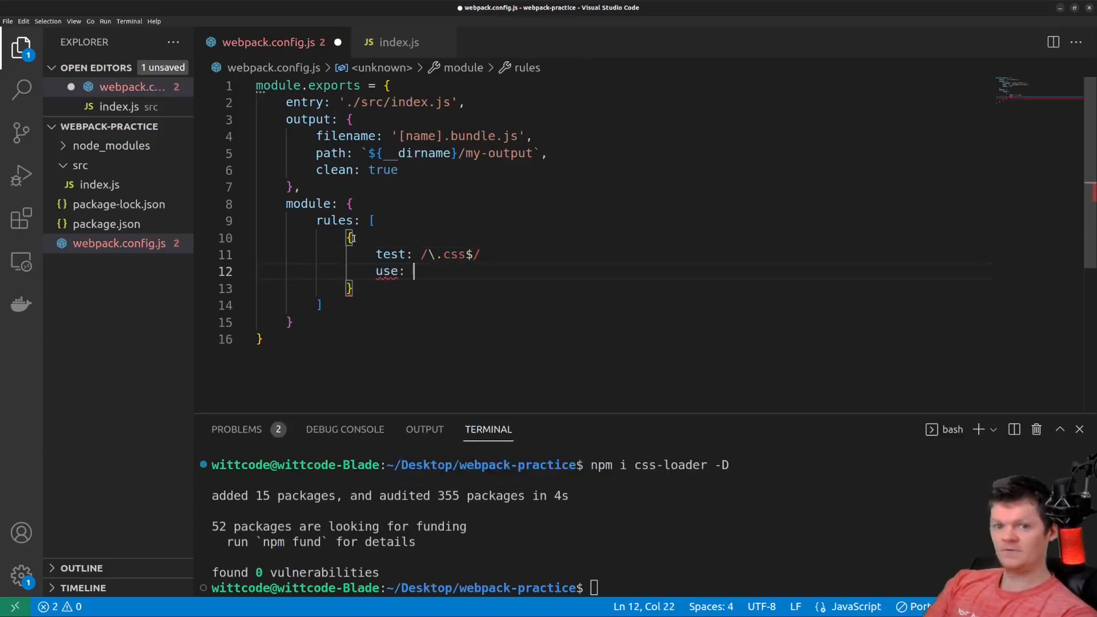
pyautogui.write("'css-loader'")
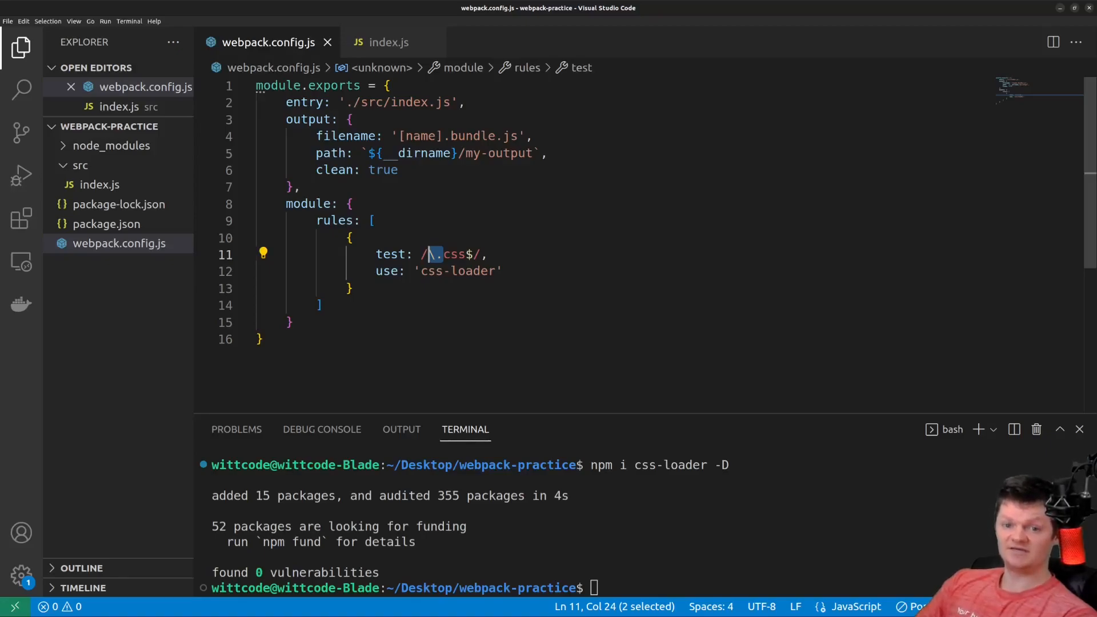
pyautogui.moveTo(109, 126)
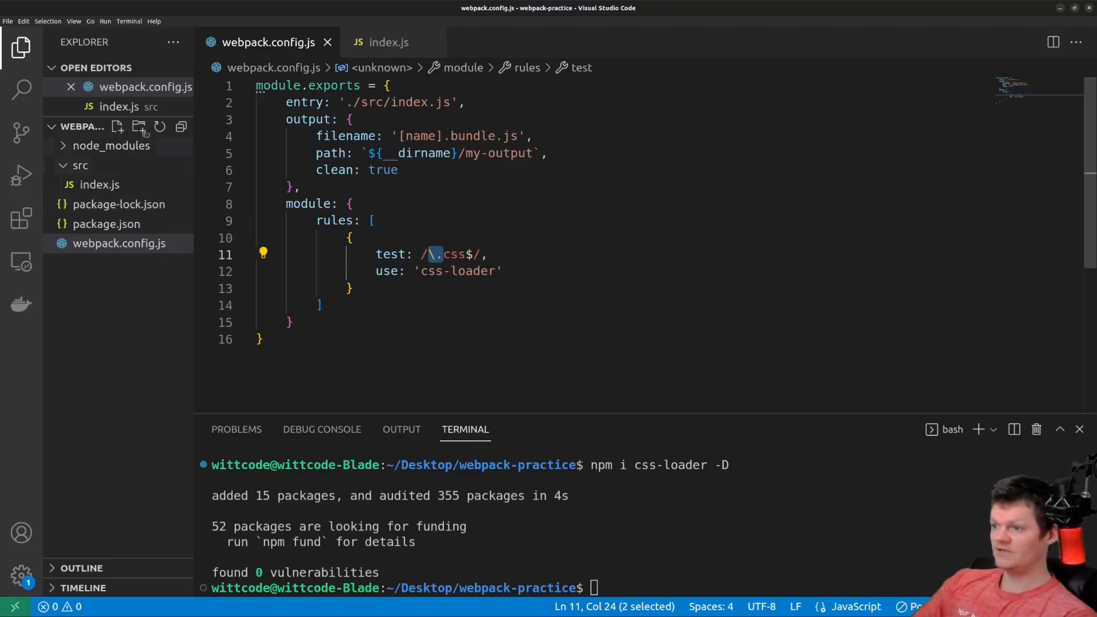
# Create src/styles/my-css.css with h1 color #FFFFFF and body background #272727, saved.
pyautogui.click(138, 127)
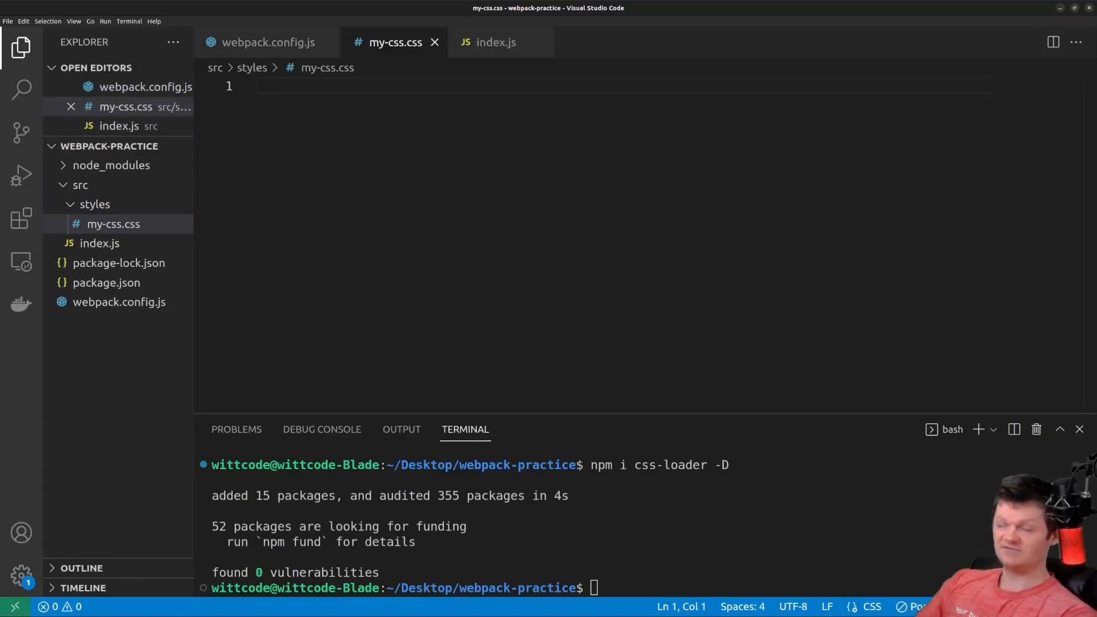
pyautogui.write('h1 {')
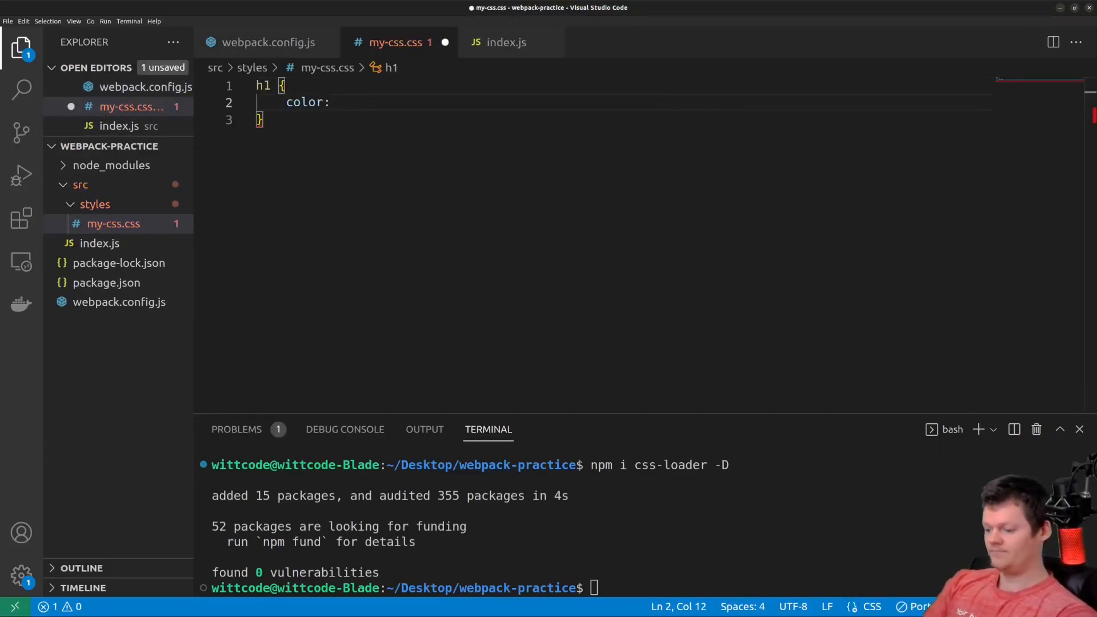
pyautogui.write('#FFFFFF;')
pyautogui.write('background-color: ;')
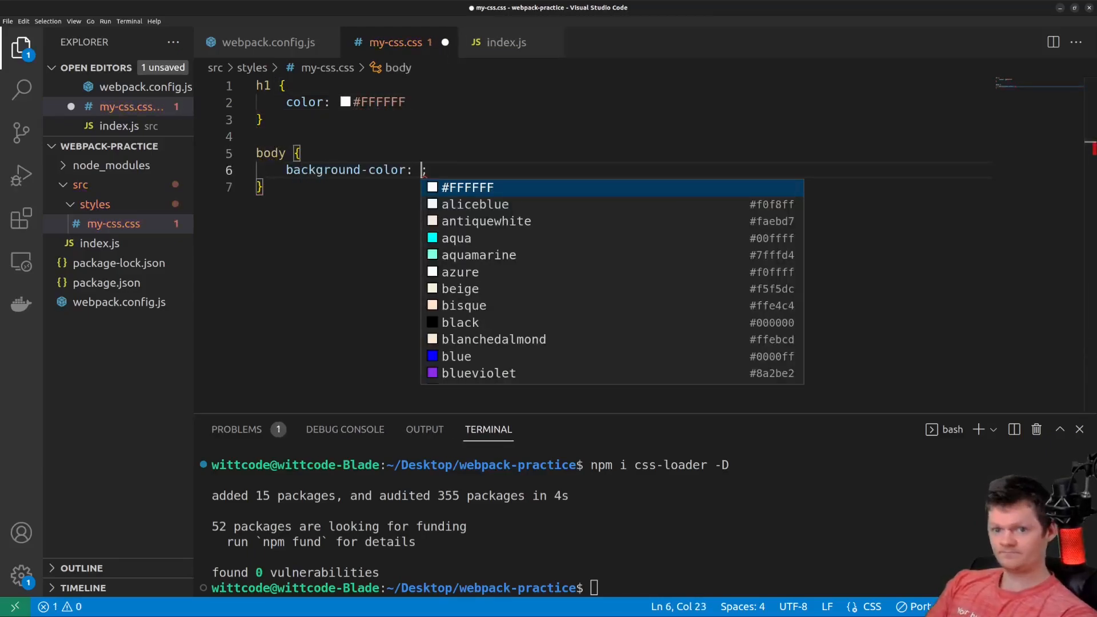
pyautogui.write('#272727;')
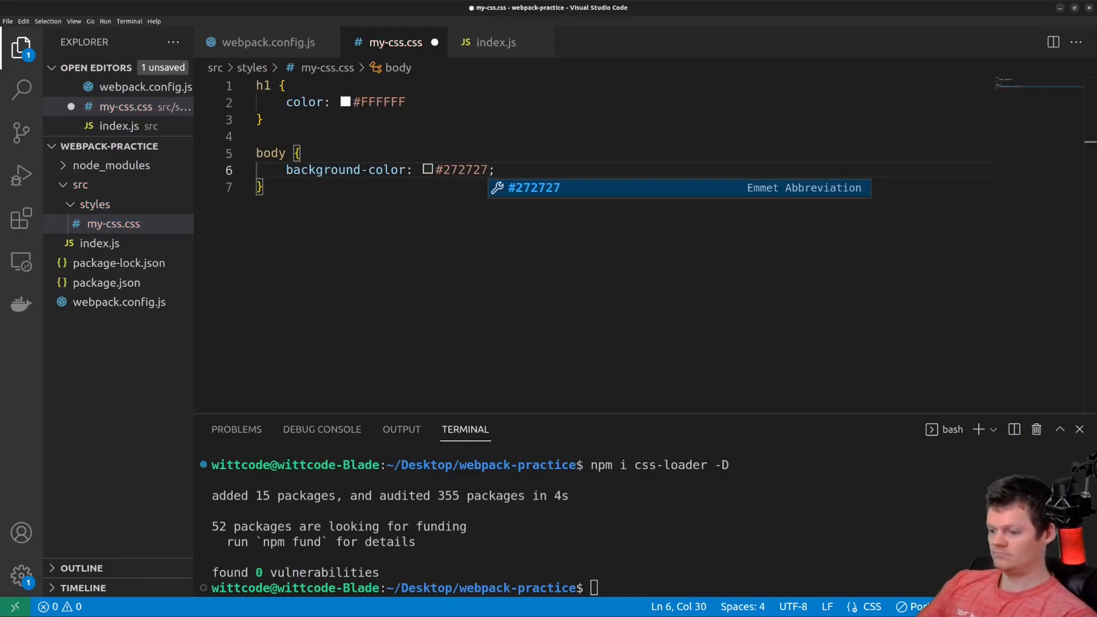
pyautogui.press('ctrl+s')
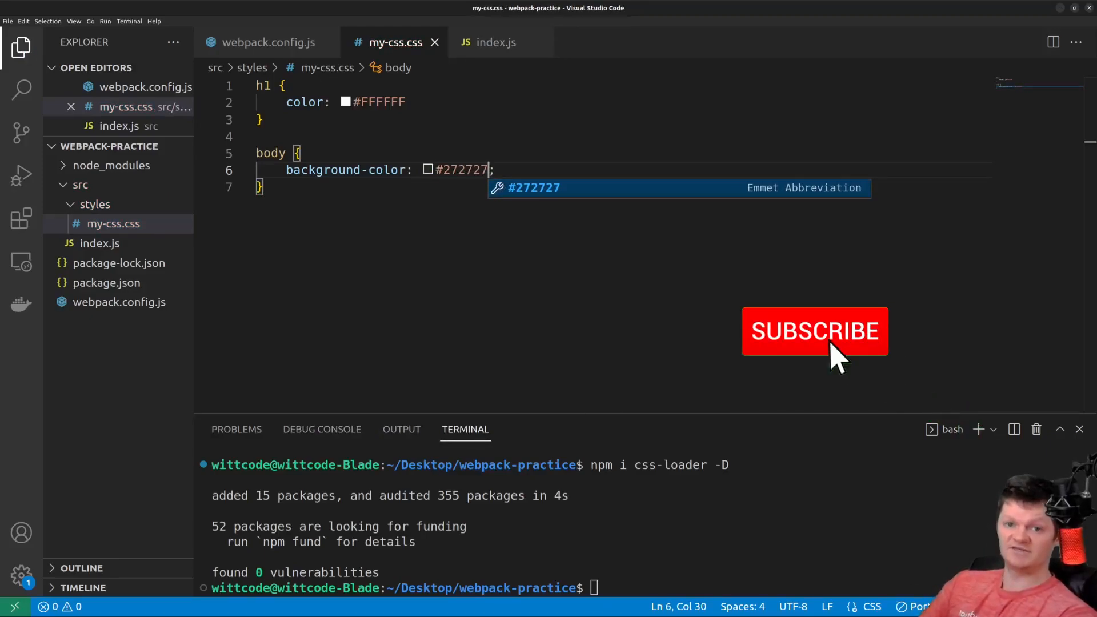
pyautogui.click(815, 331)
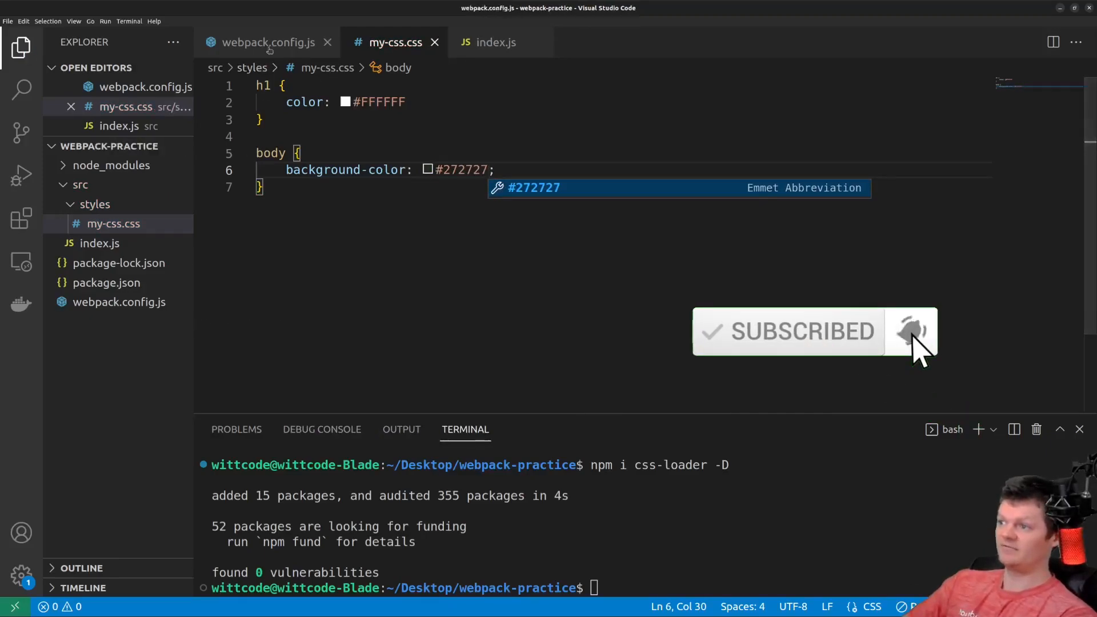
# Import styles from './styles/my-css.css' in index.js, then move to package.json.
pyautogui.click(268, 42)
pyautogui.write("import styles from './styles/")
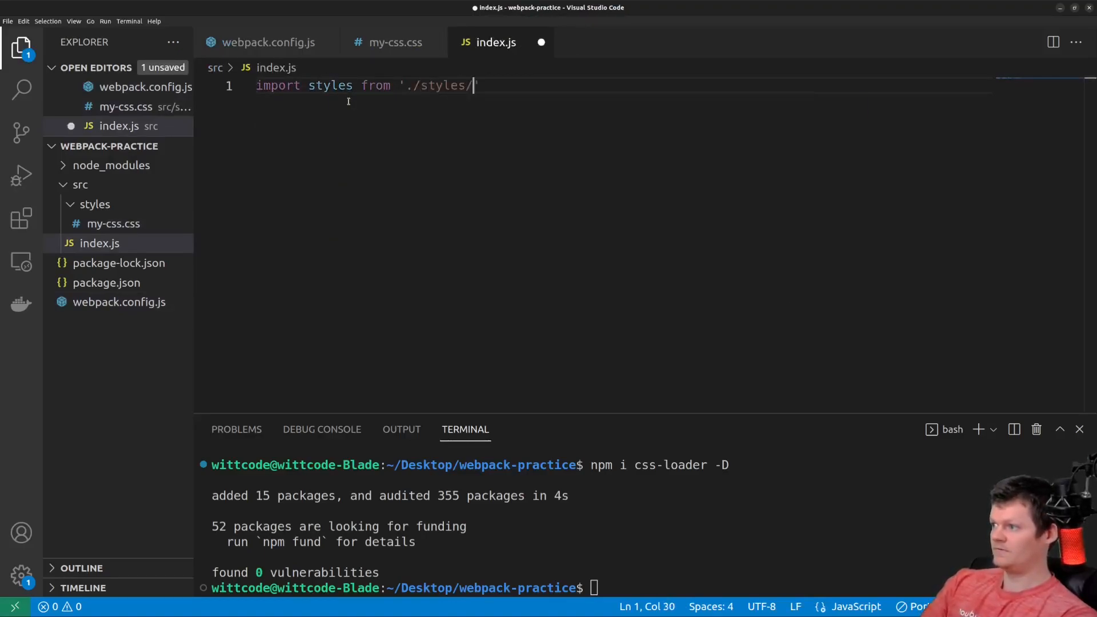
pyautogui.write('my-css.css')
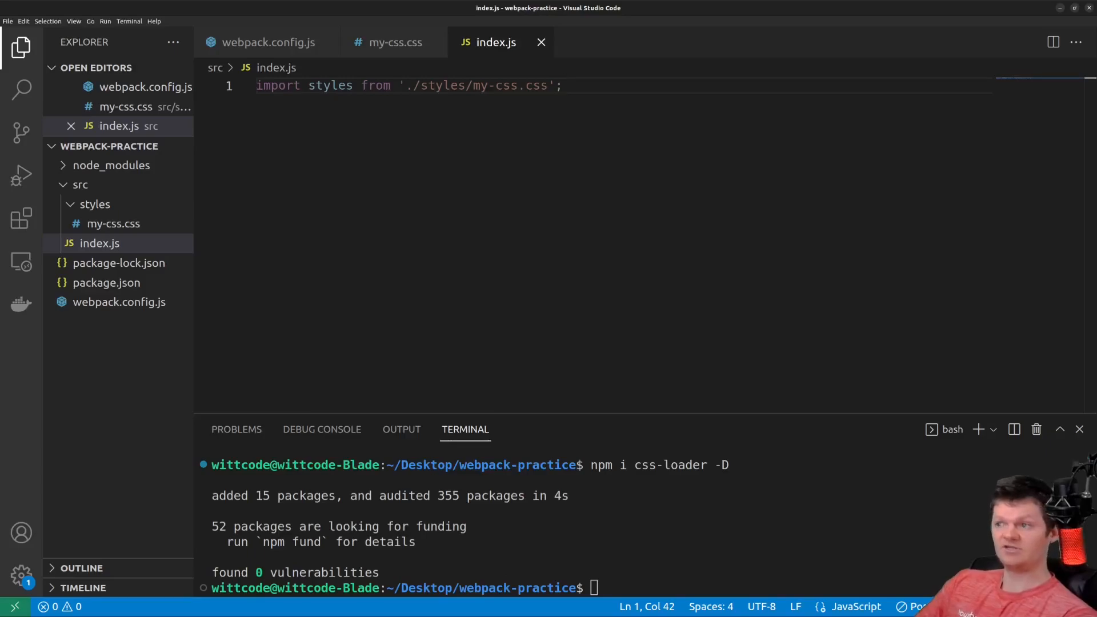
pyautogui.click(105, 283)
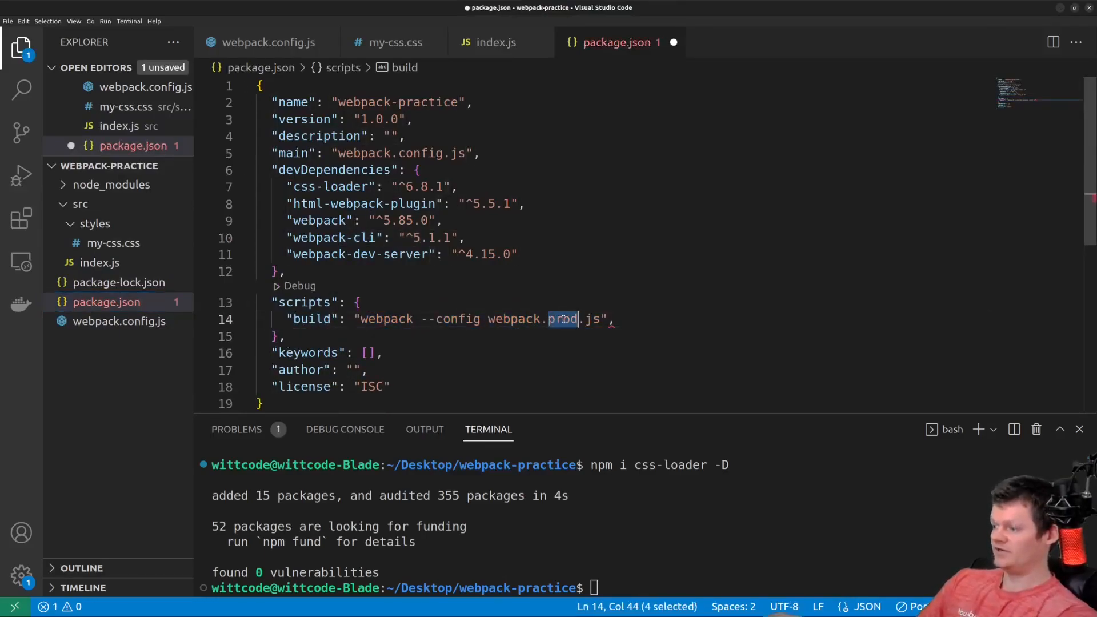
# Save the build script as "webpack --config webpack.config.js" and return to the config file.
pyautogui.write('config')
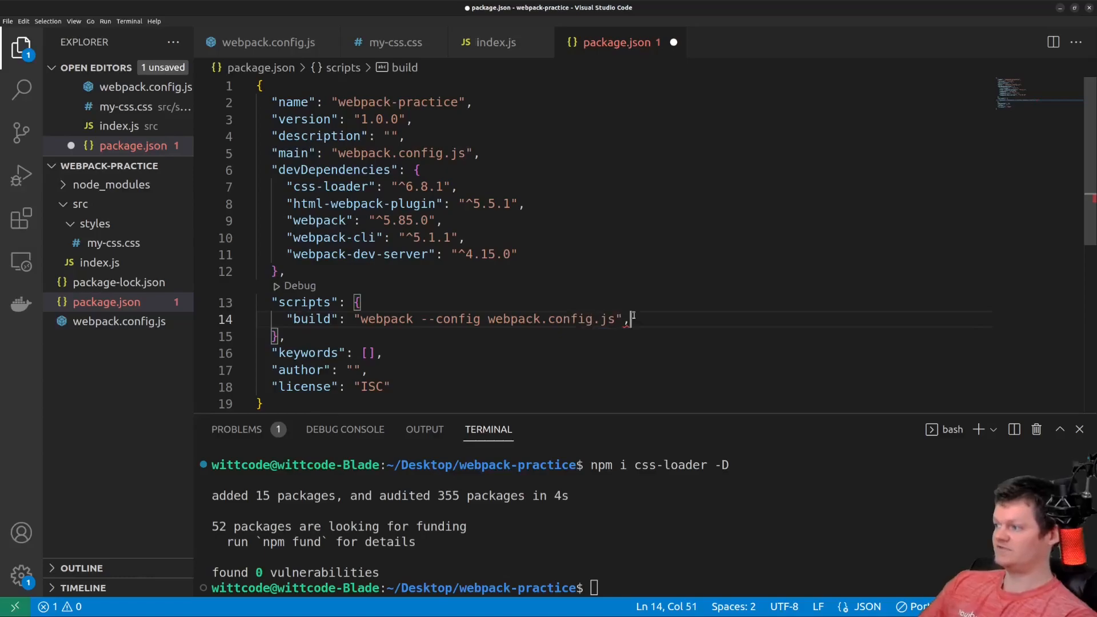
pyautogui.press('Ctrl+s')
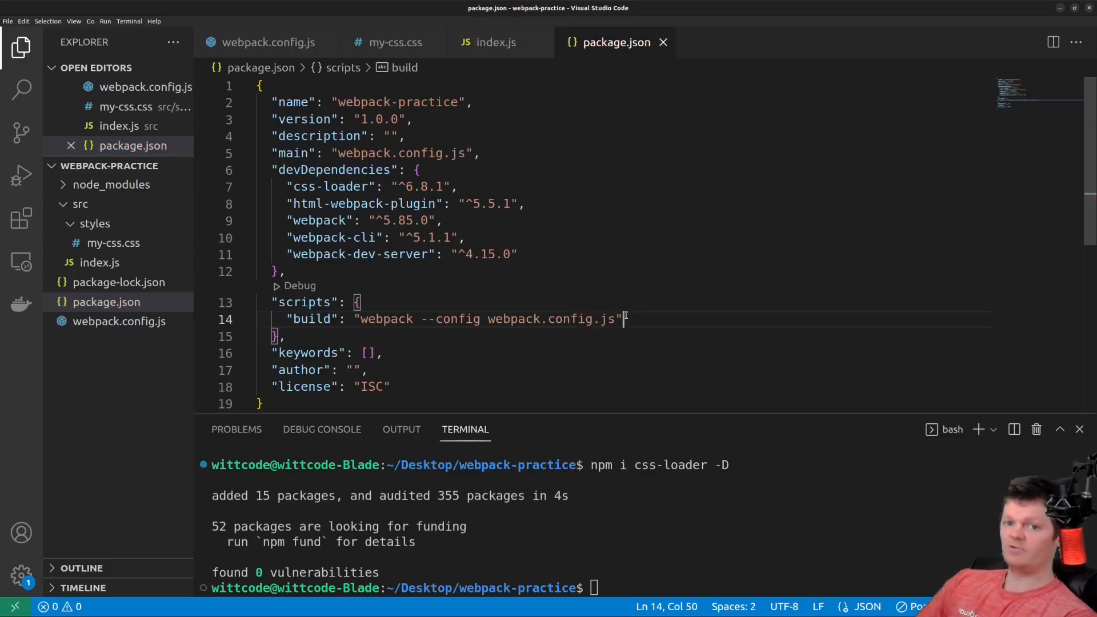
pyautogui.moveTo(623, 319); pyautogui.dragTo(358, 319)
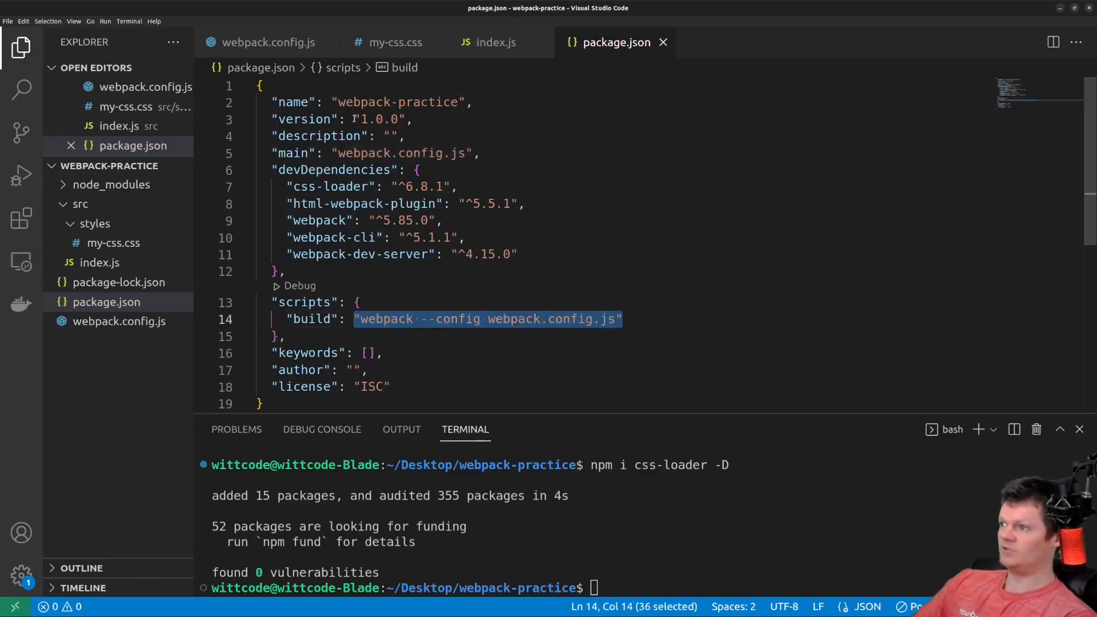
pyautogui.click(270, 43)
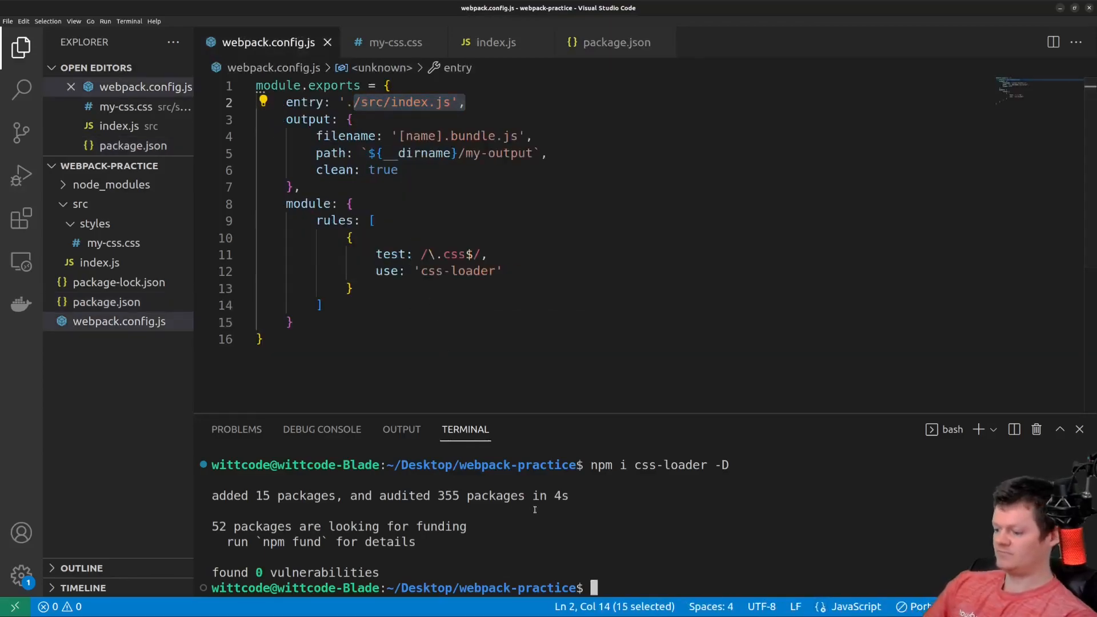
# Run npm run build and inspect the inlined CSS inside my-output/main.bundle.js.
pyautogui.write('npm run build')
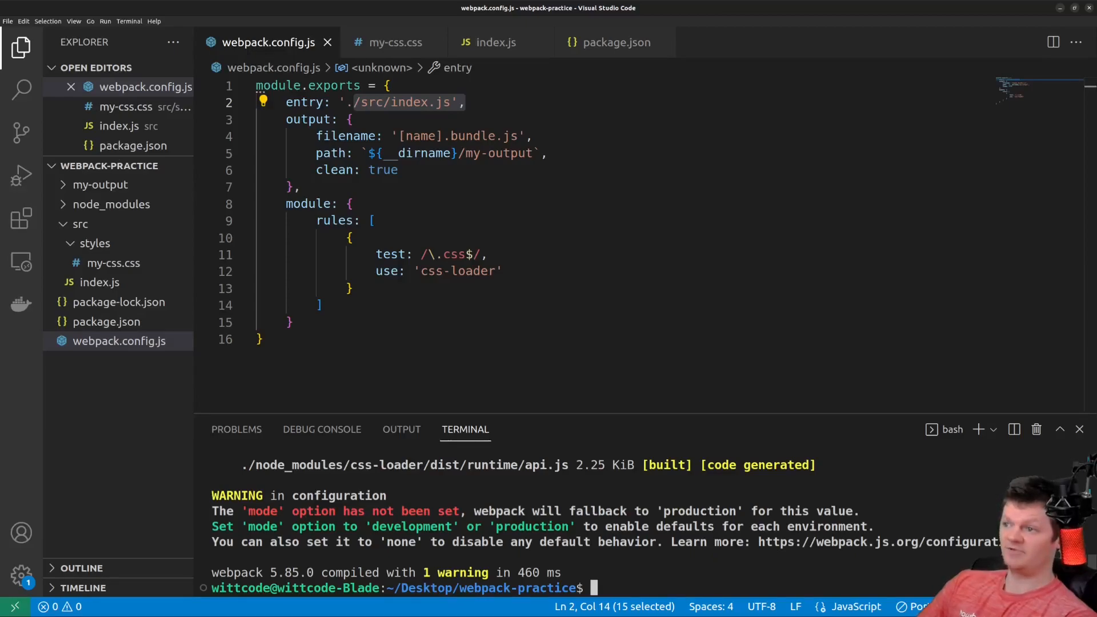
pyautogui.click(101, 185)
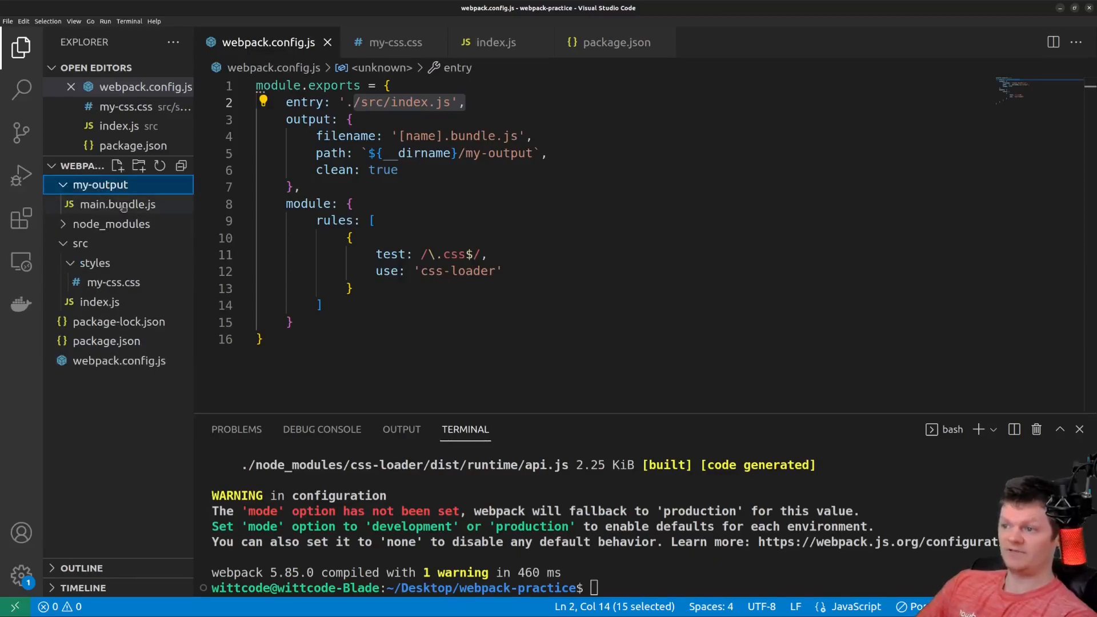
pyautogui.moveTo(121, 205)
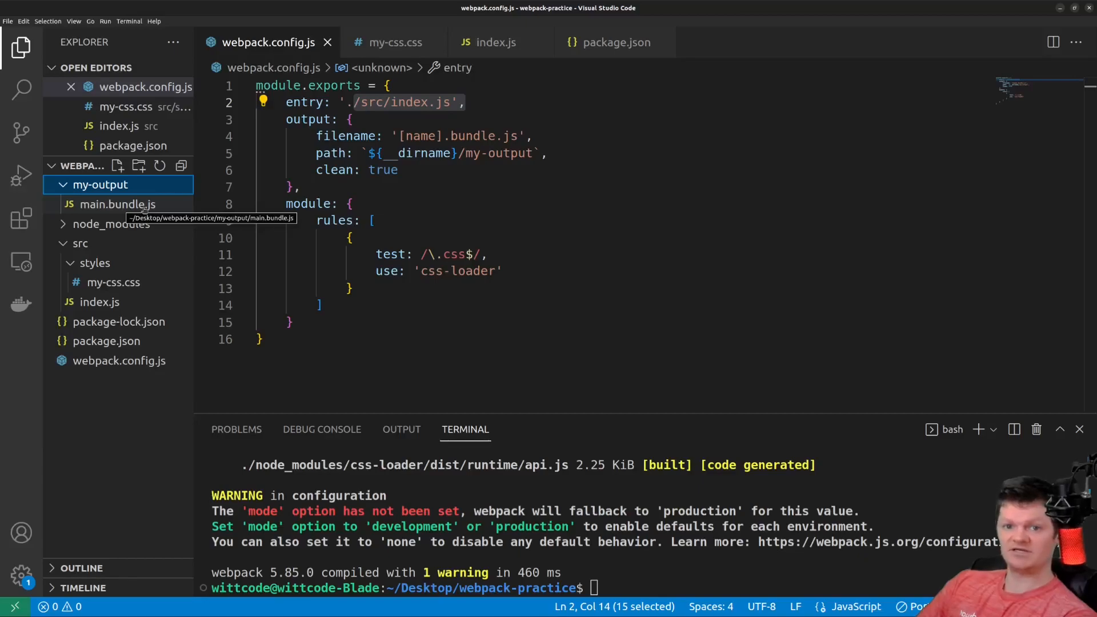
pyautogui.click(104, 204)
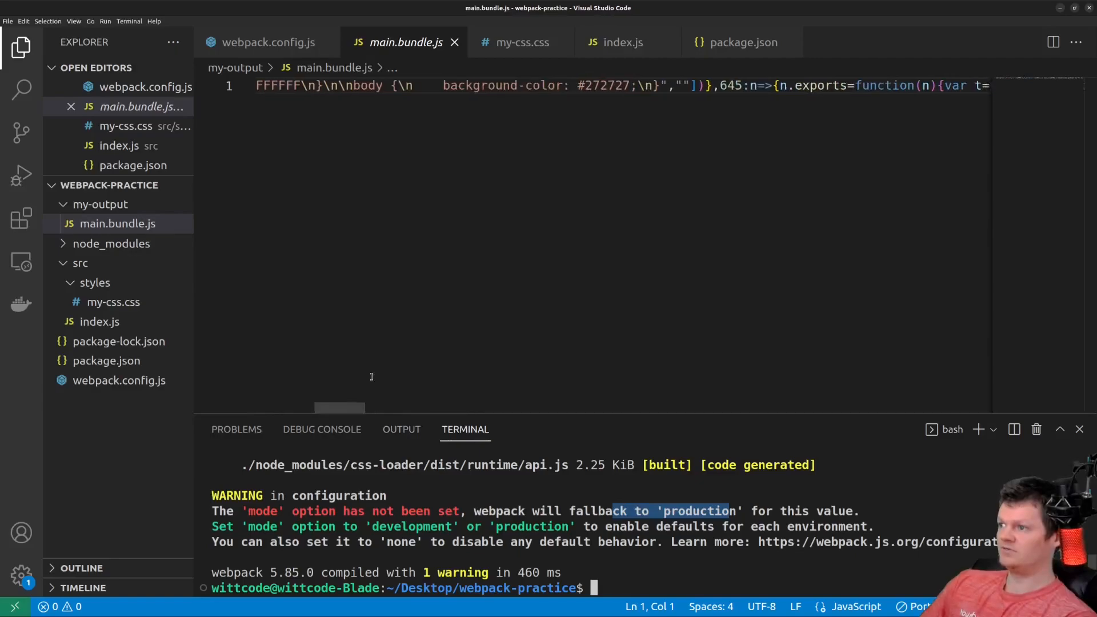
pyautogui.moveTo(287, 86); pyautogui.dragTo(689, 86)
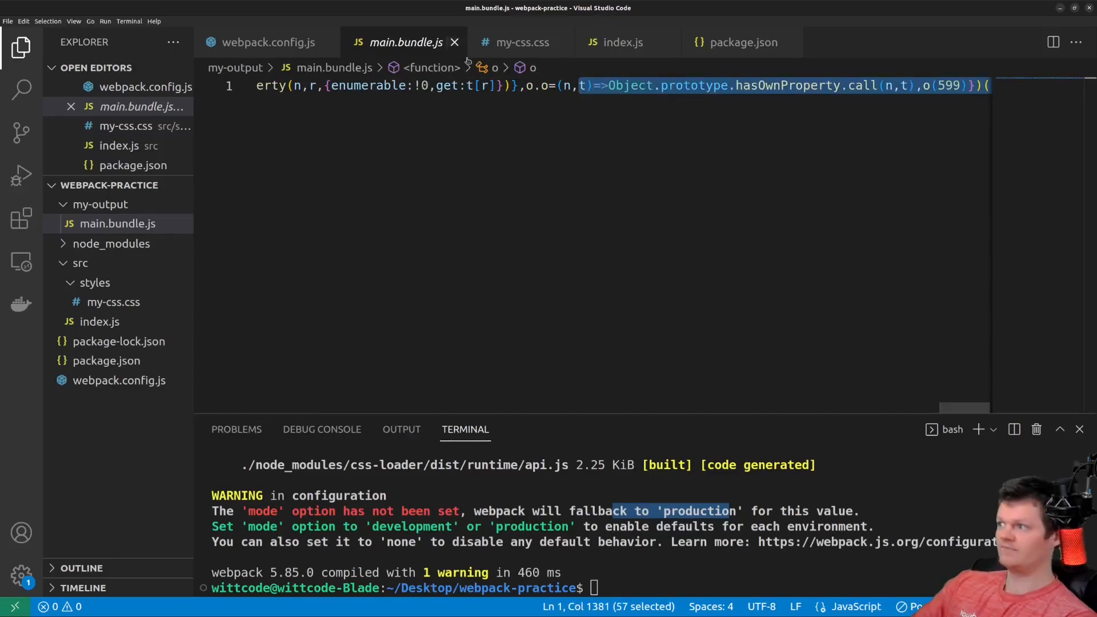
pyautogui.click(263, 41)
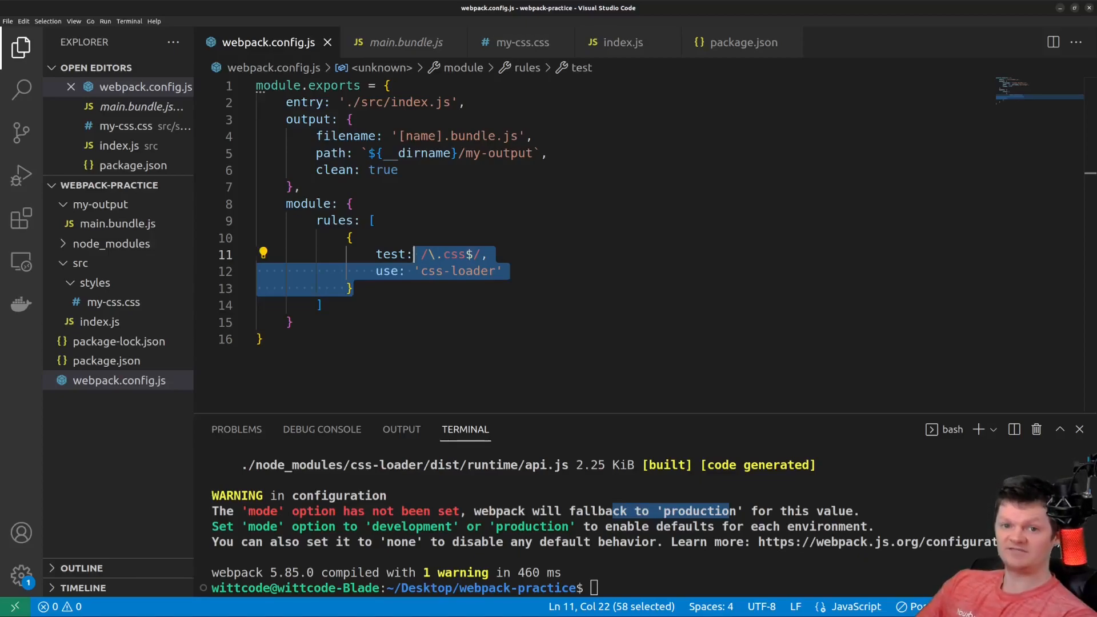
# Install style-loader as a dev dependency from the terminal.
pyautogui.write('npm i style-loader -D')
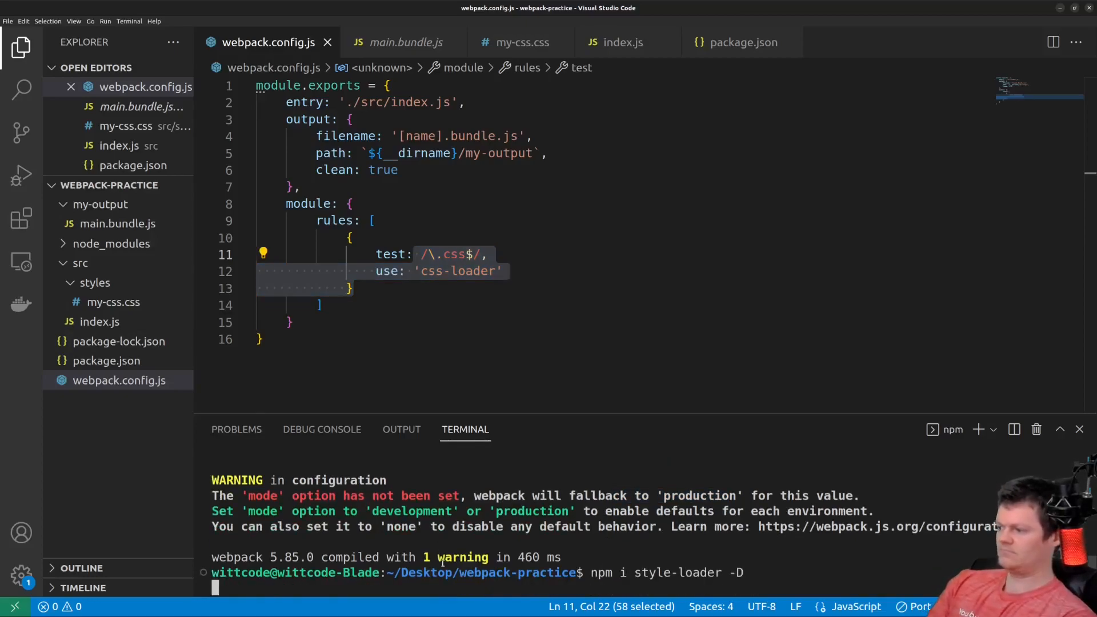
pyautogui.press('Enter')
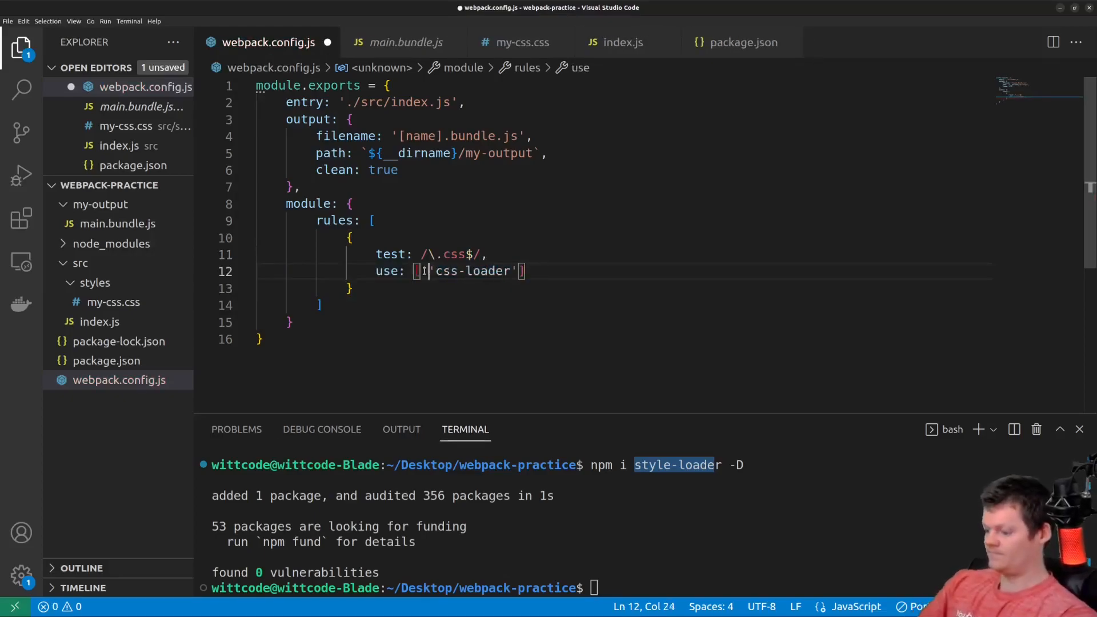
# List 'style-loader' before 'css-loader' in the CSS rule's use array and save.
pyautogui.write("'style-loader',")
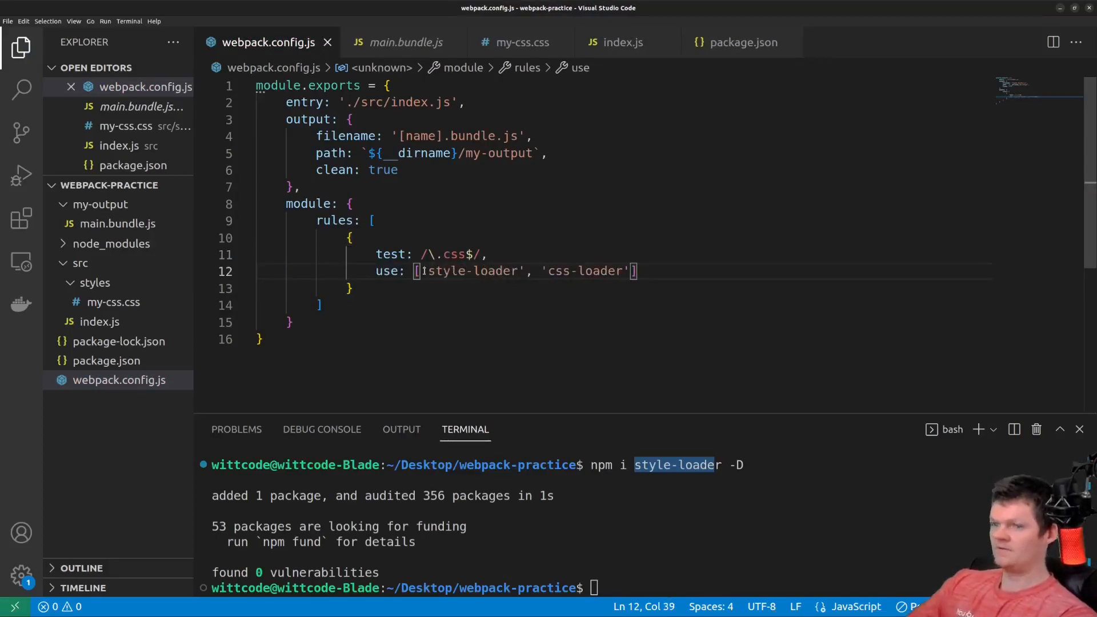
pyautogui.moveTo(21, 218)
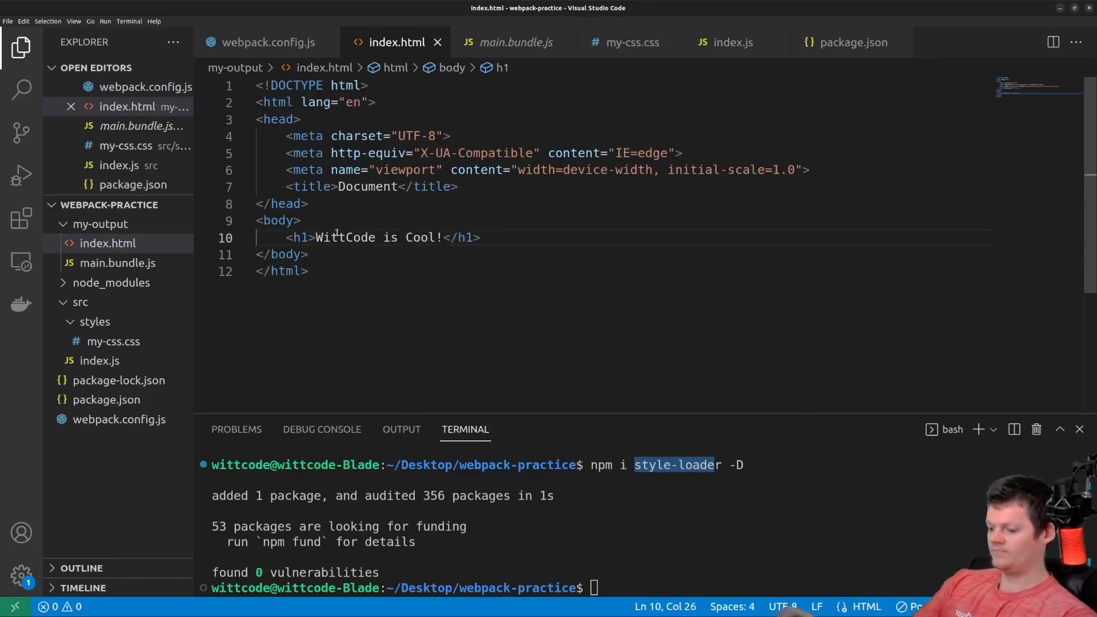
# Write my-output/index.html with the heading and a script loading ./main.bundle.js, then run npm run build.
pyautogui.write('<script src="./main.bundle.js"></script>')
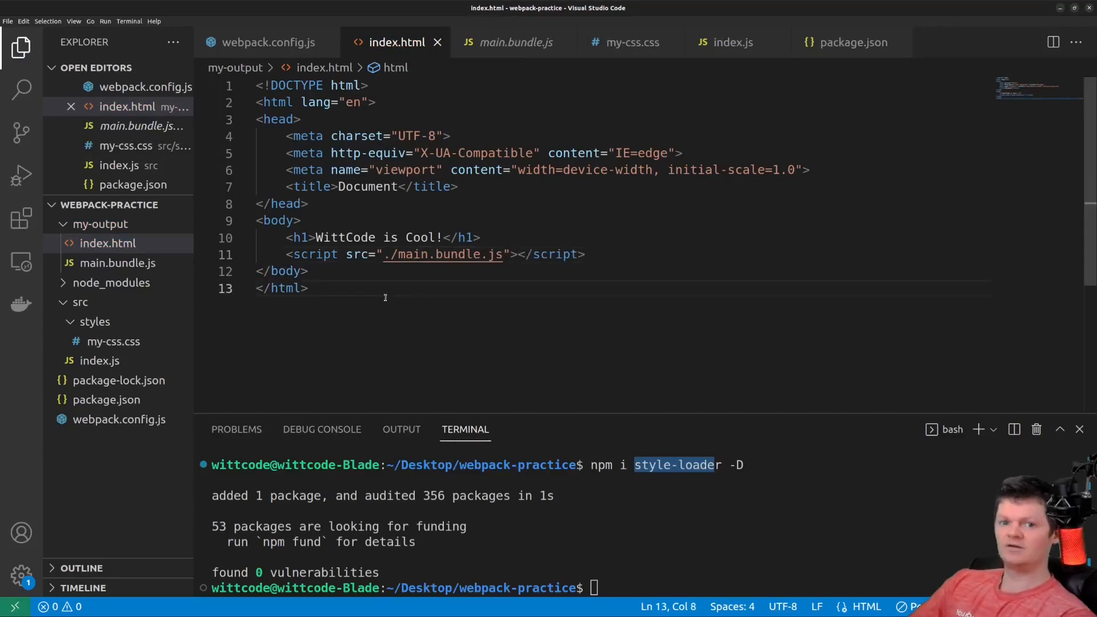
pyautogui.write('npm run build')
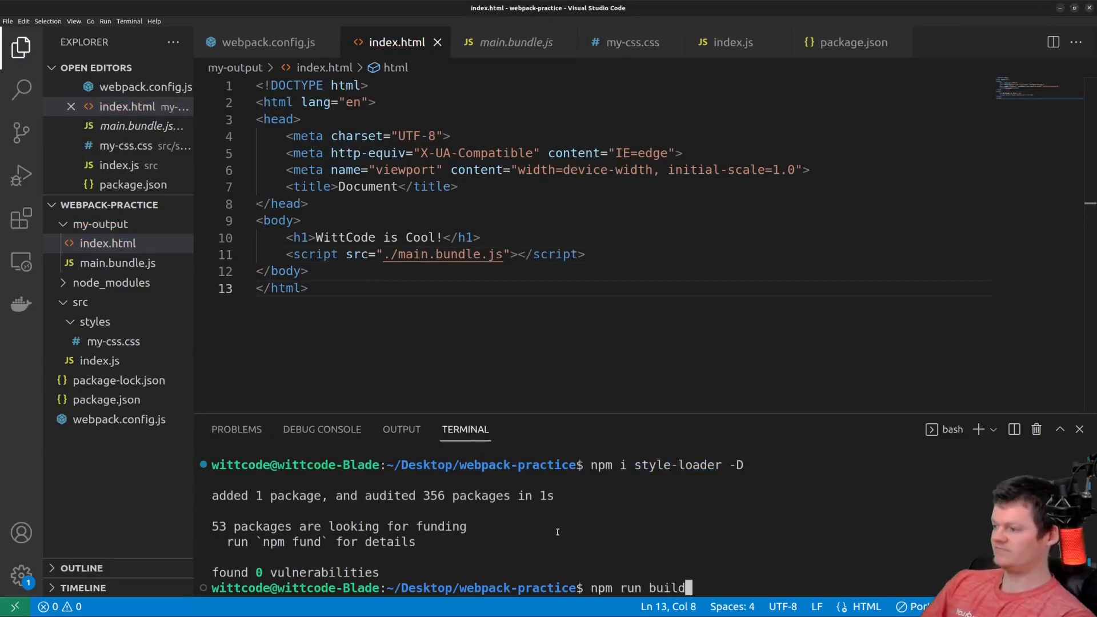
pyautogui.press('Enter')
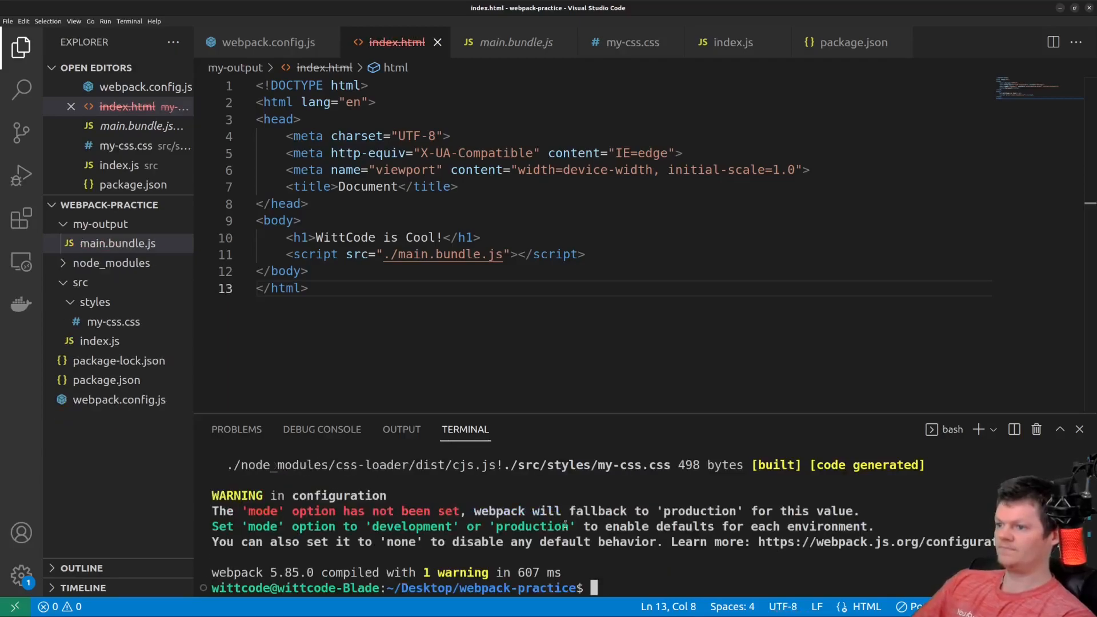
# Check the clean option in the config and restore the deleted index.html markup.
pyautogui.click(265, 43)
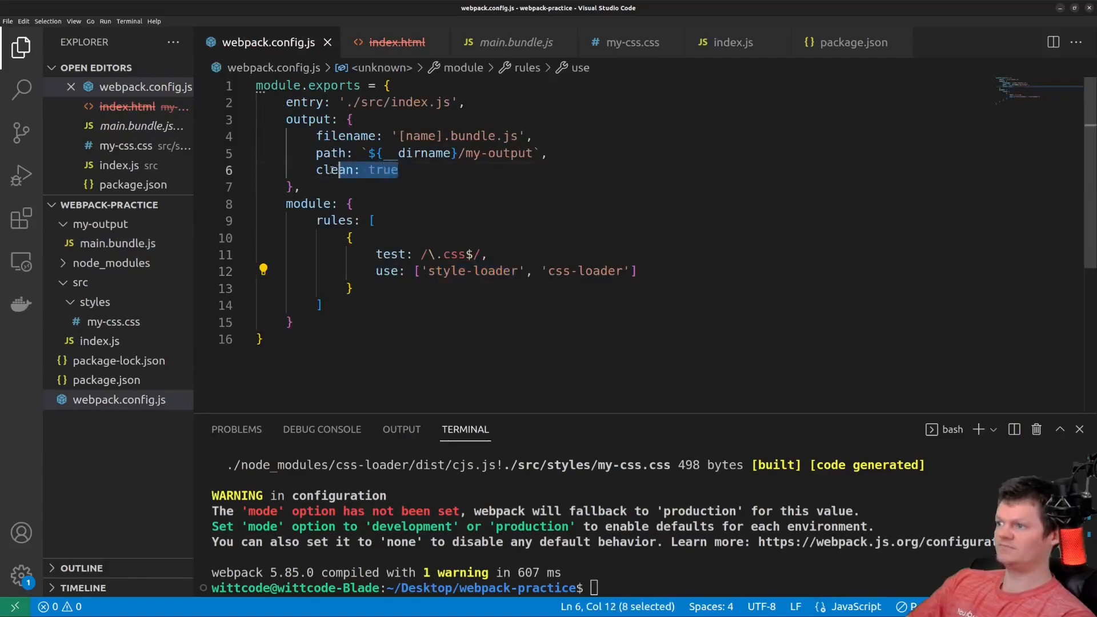
pyautogui.click(398, 43)
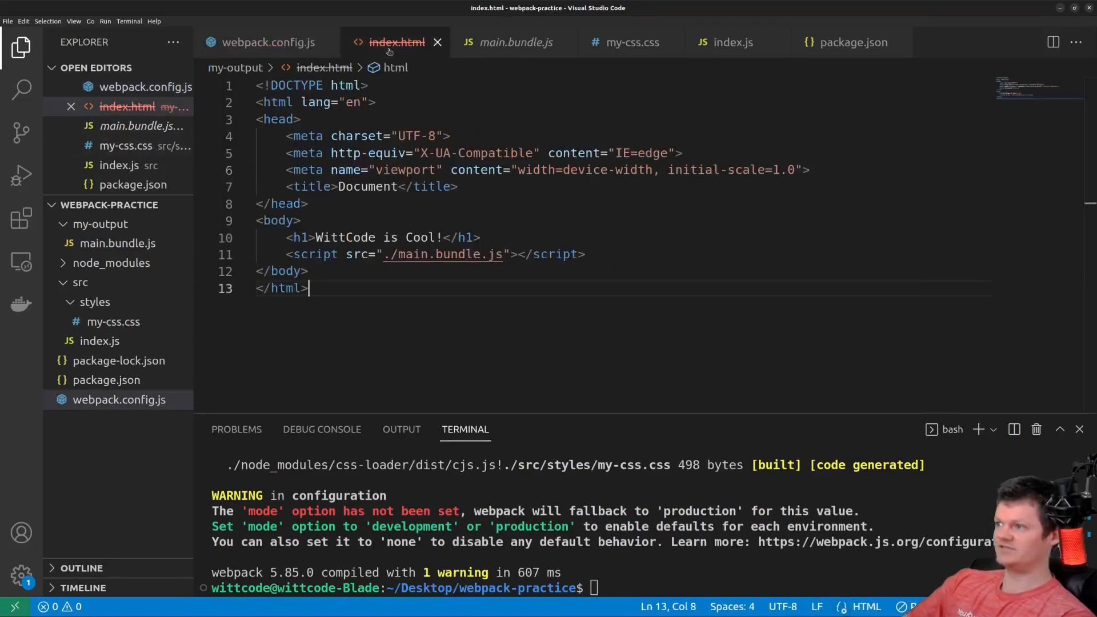
pyautogui.press('ctrl+a')
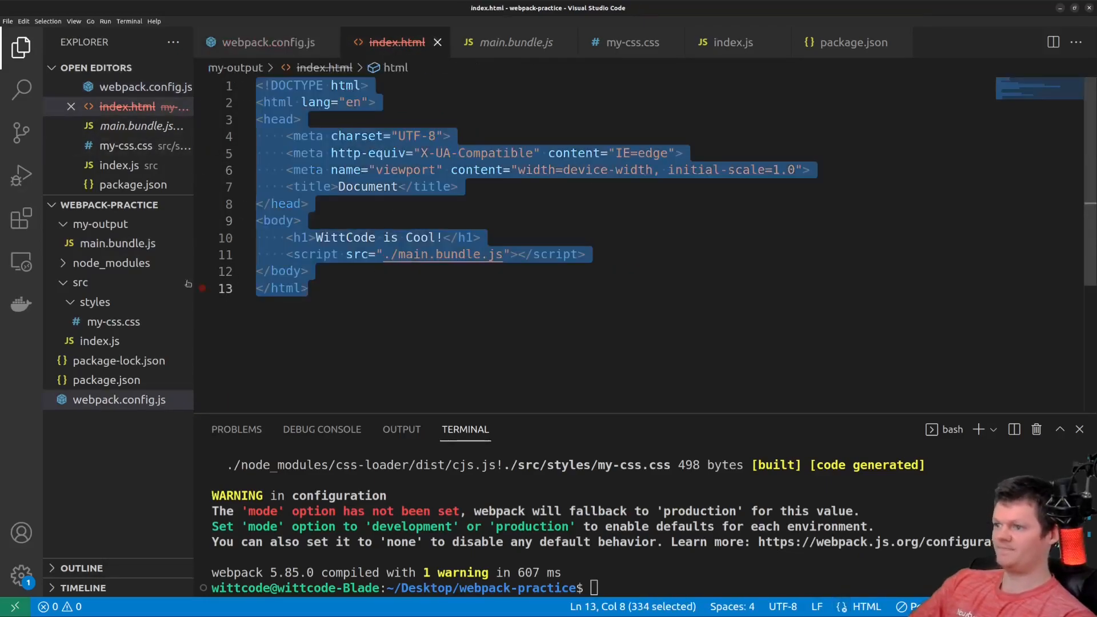
pyautogui.click(117, 204)
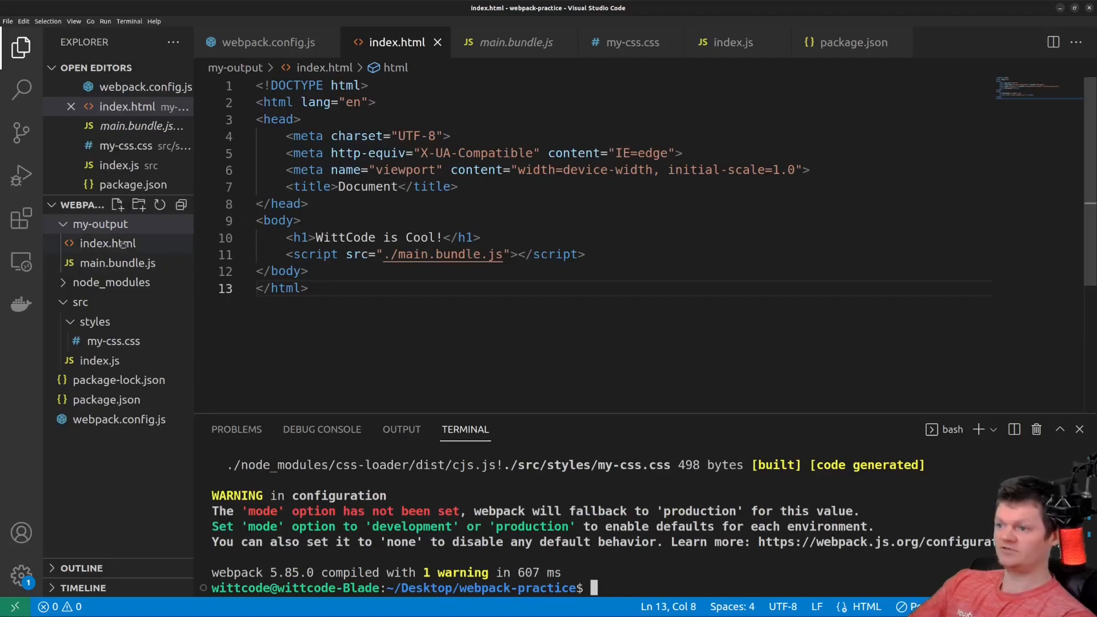
# Serve index.html with Live Server to view the WittCode is Cool! page in Chrome.
pyautogui.rightClick(108, 243)
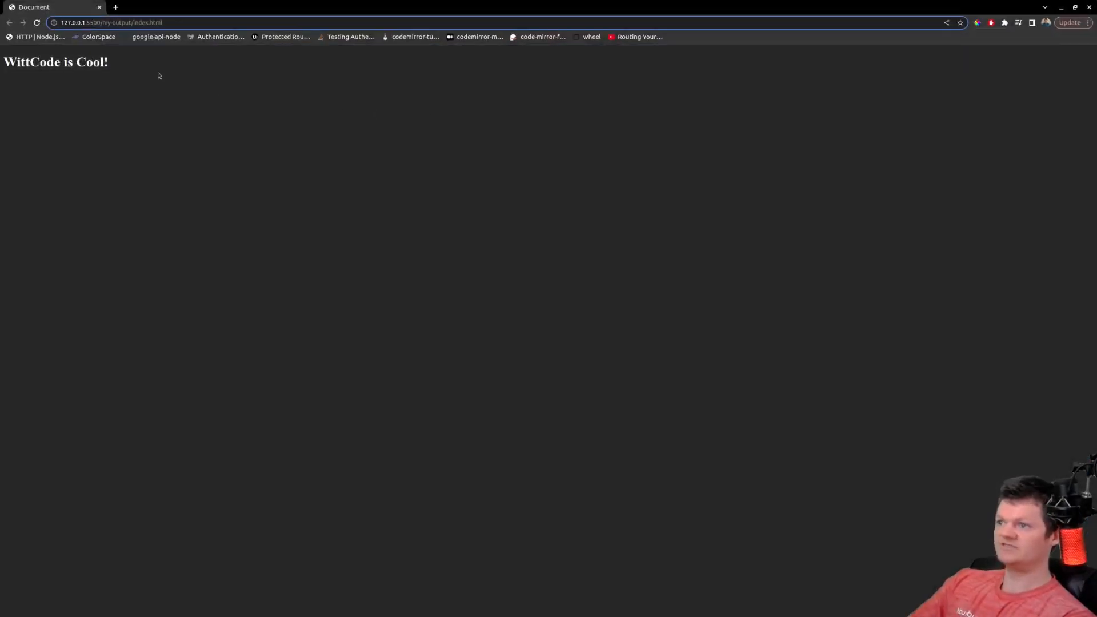
pyautogui.moveTo(307, 135)
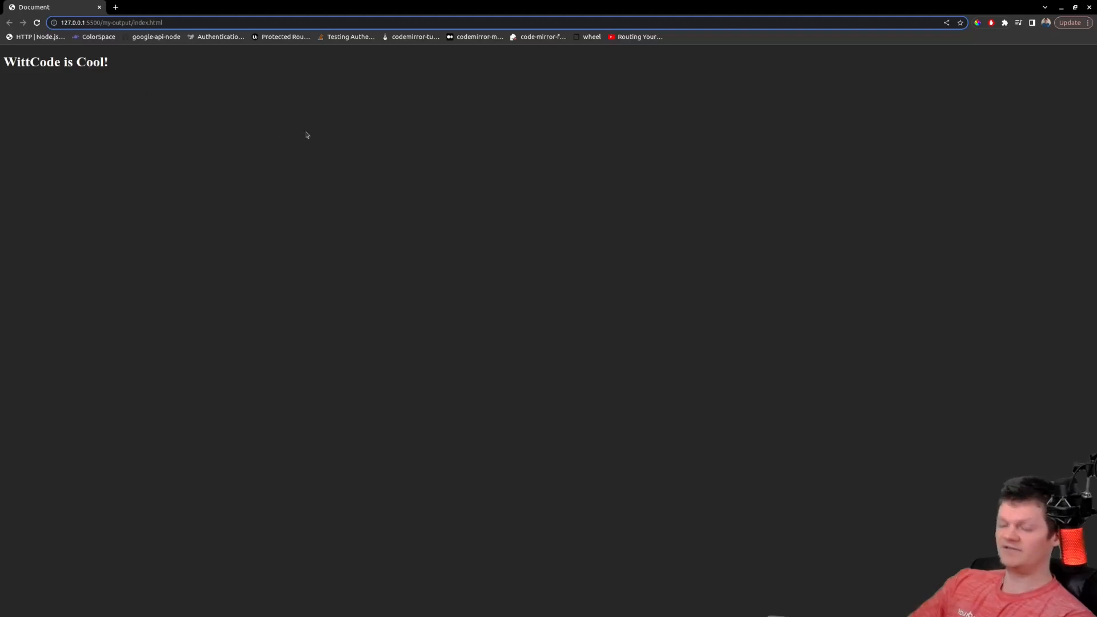
# Reveal in DevTools the injected <style> tag in the head carrying the h1 and body rules.
pyautogui.press('F12')
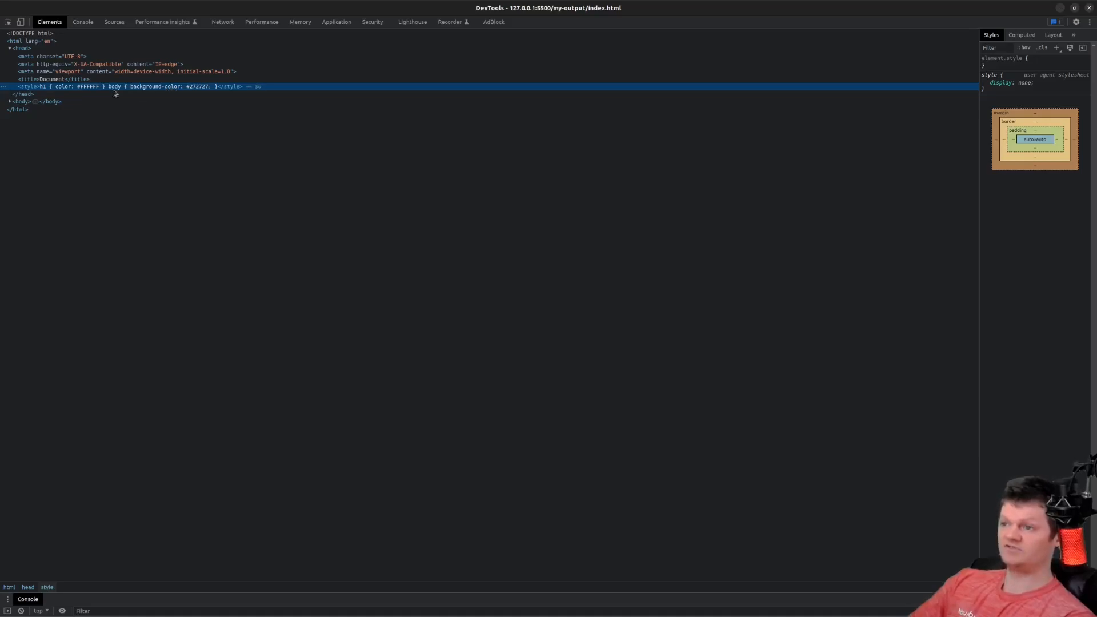
pyautogui.moveTo(193, 93)
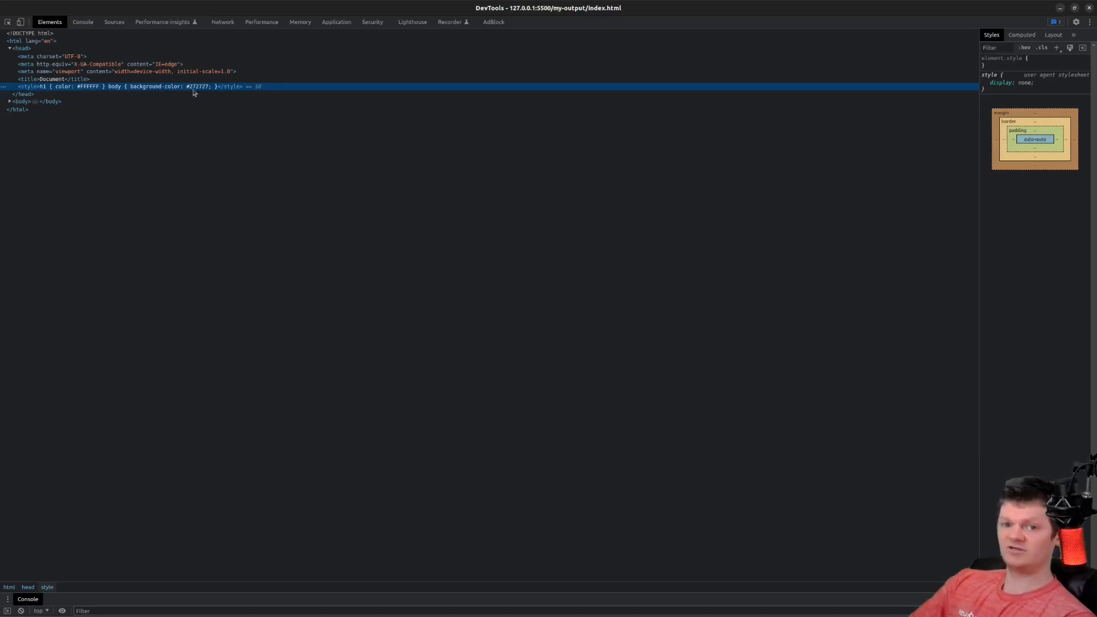
pyautogui.moveTo(201, 89)
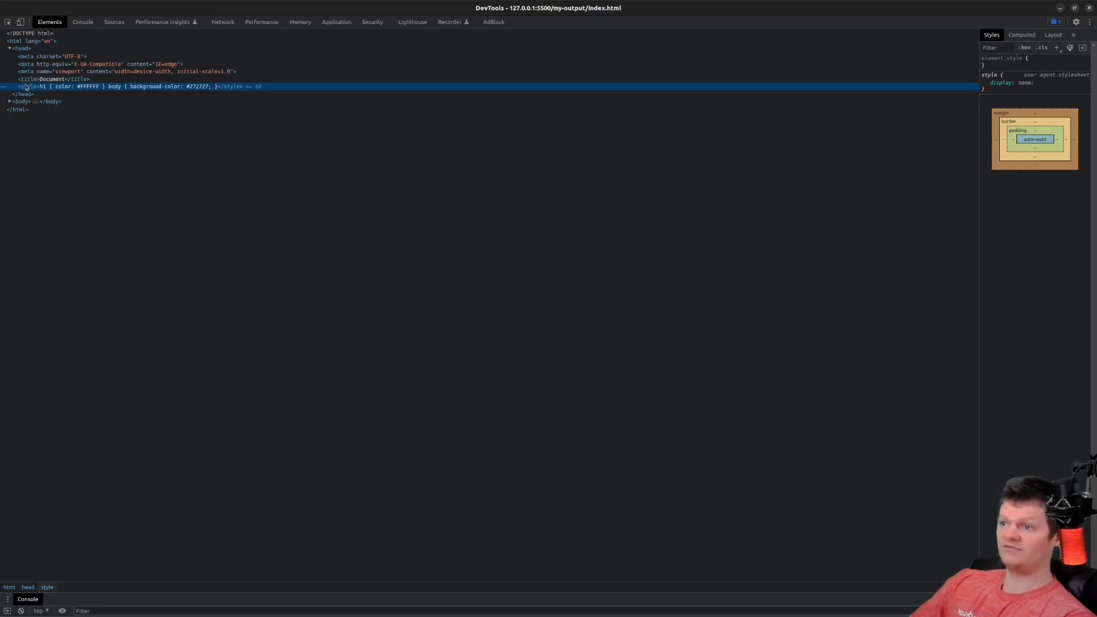
pyautogui.click(82, 22)
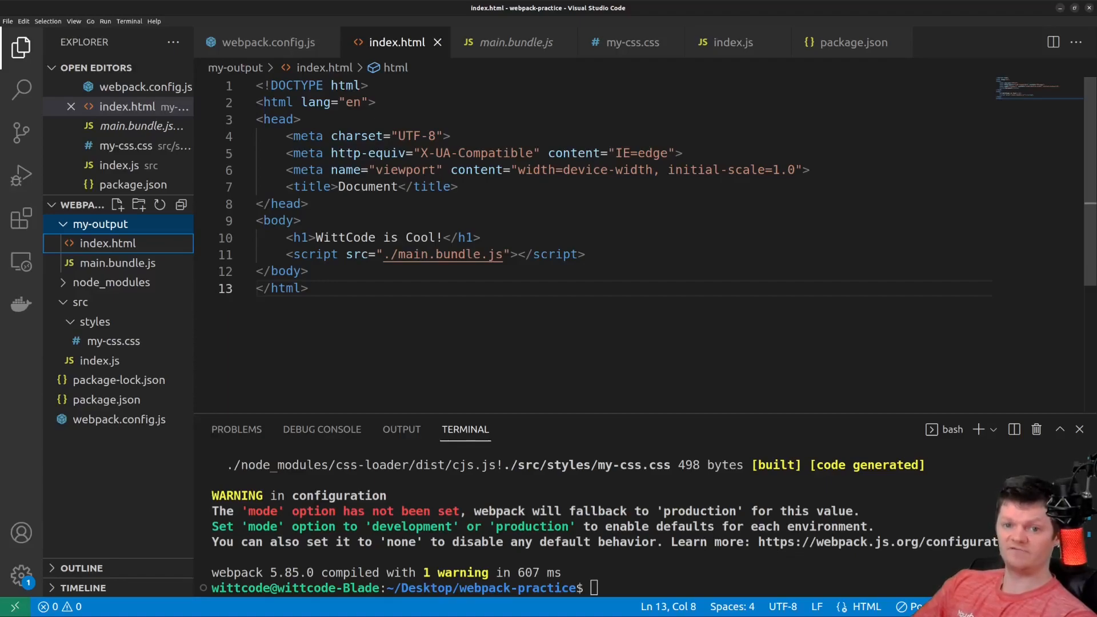
# Turn 'css-loader' into an object with loader: 'css-loader' and options: { modules: true }.
pyautogui.click(266, 42)
pyautogui.write('{')
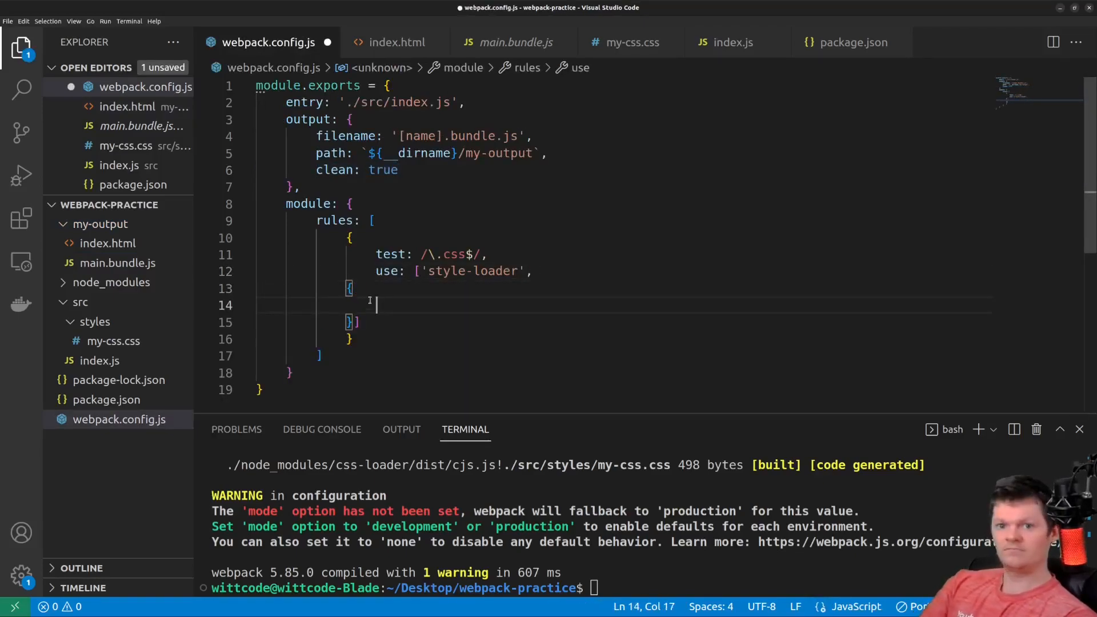
pyautogui.write("loader: 'css-loader")
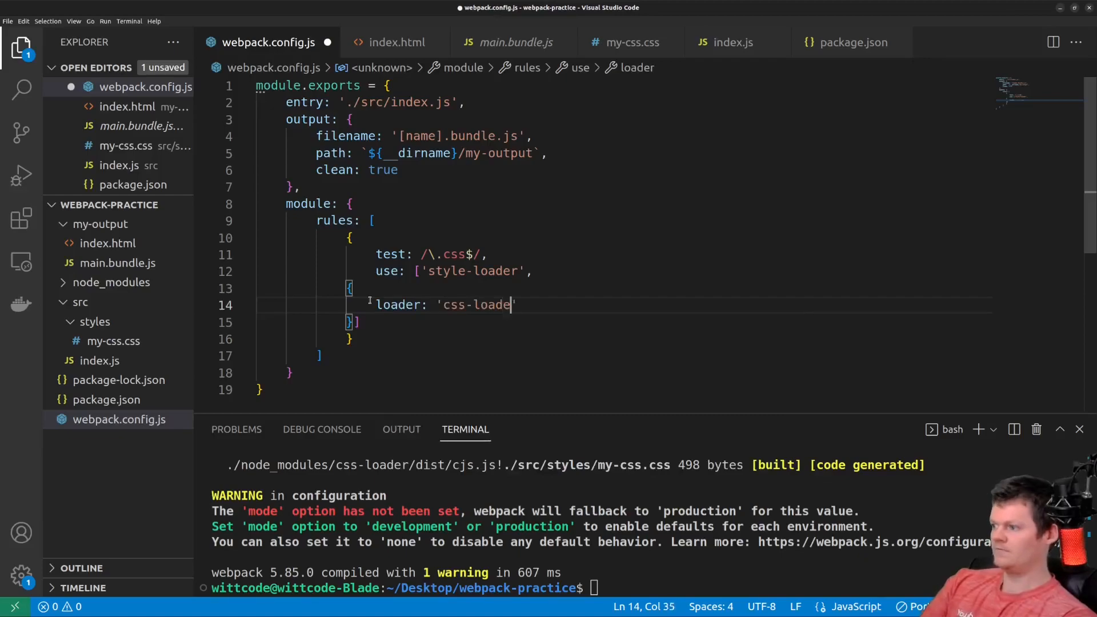
pyautogui.write("',")
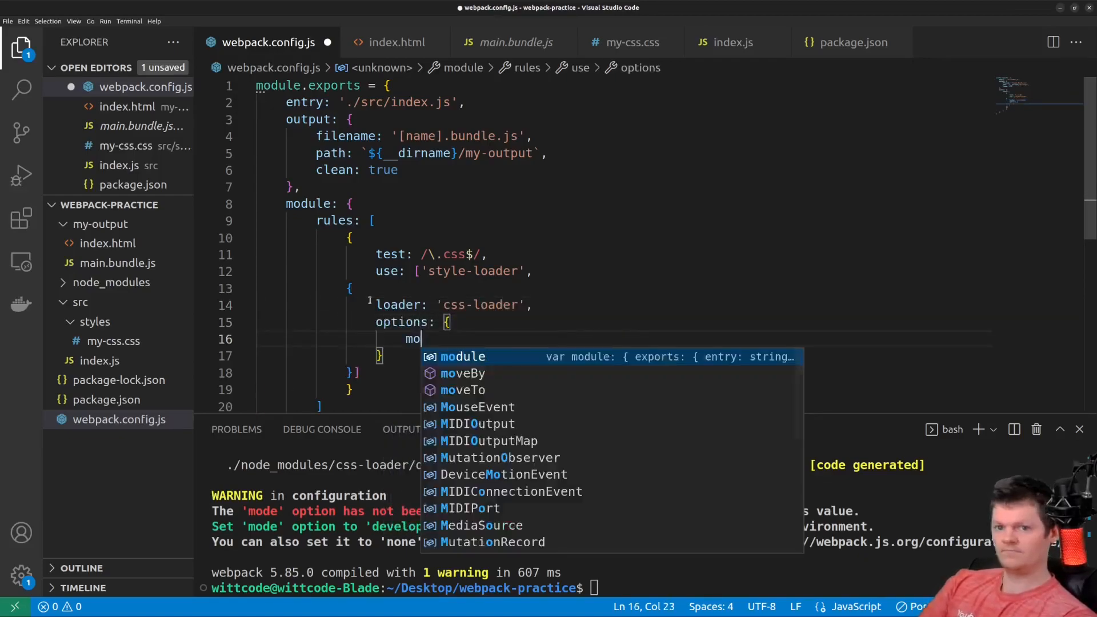
pyautogui.write('dules: true')
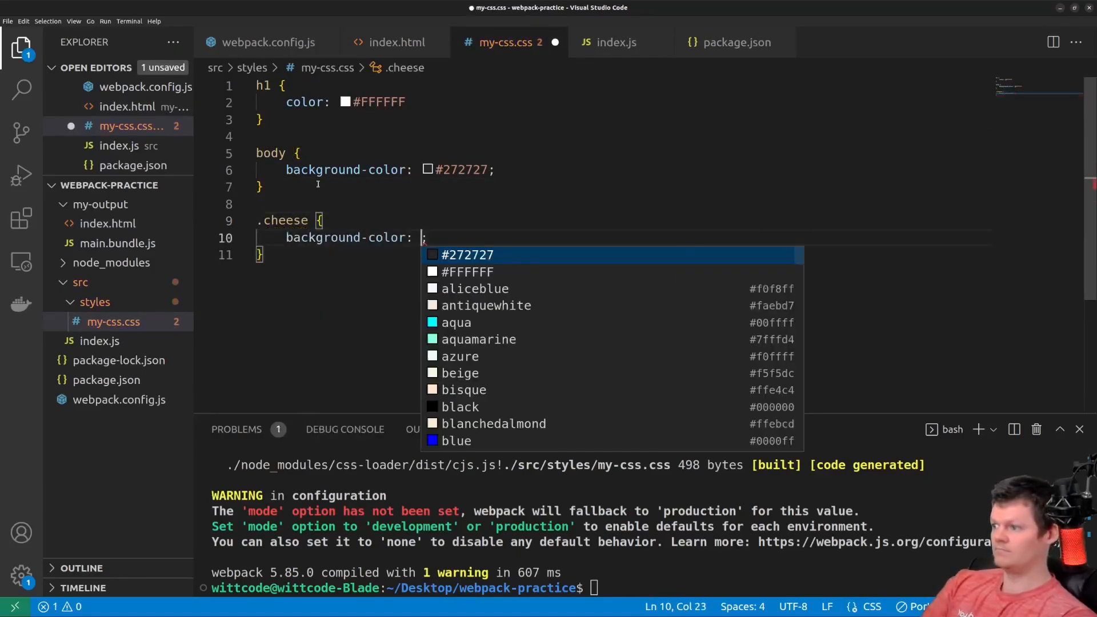
# Finish the .cheese rule with background-color: orange and 50px height and width, saved.
pyautogui.write('orange;')
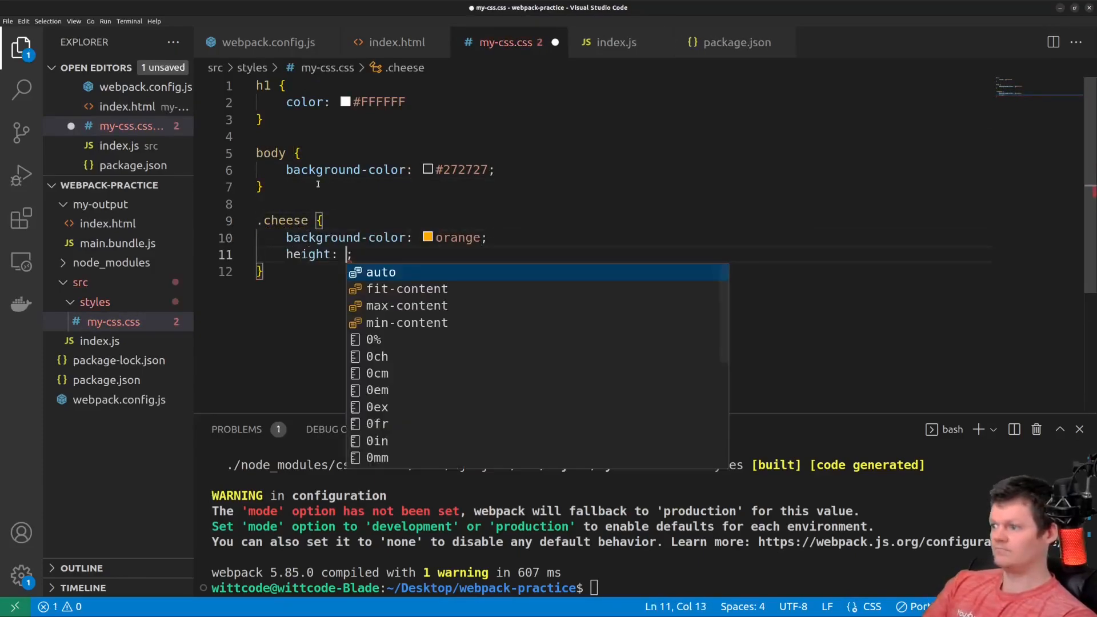
pyautogui.write('50px;')
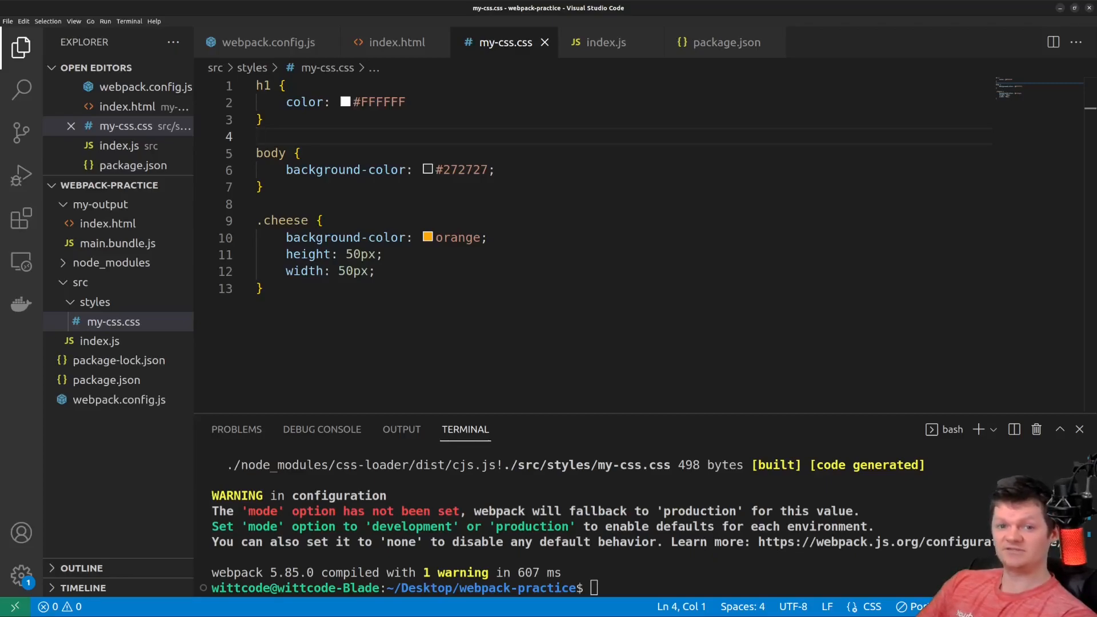
pyautogui.click(606, 42)
pyautogui.write('const myDiv')
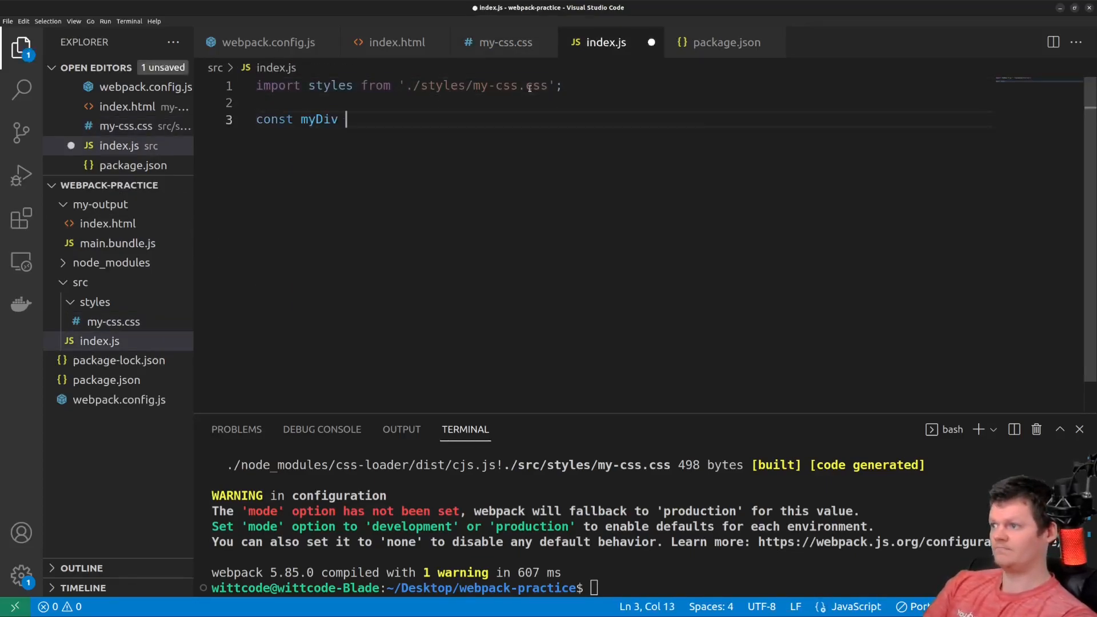
# Create myDiv with document.createElement, give it className styles['cheese'] and append it to document.body.
pyautogui.write('= document.createElement()')
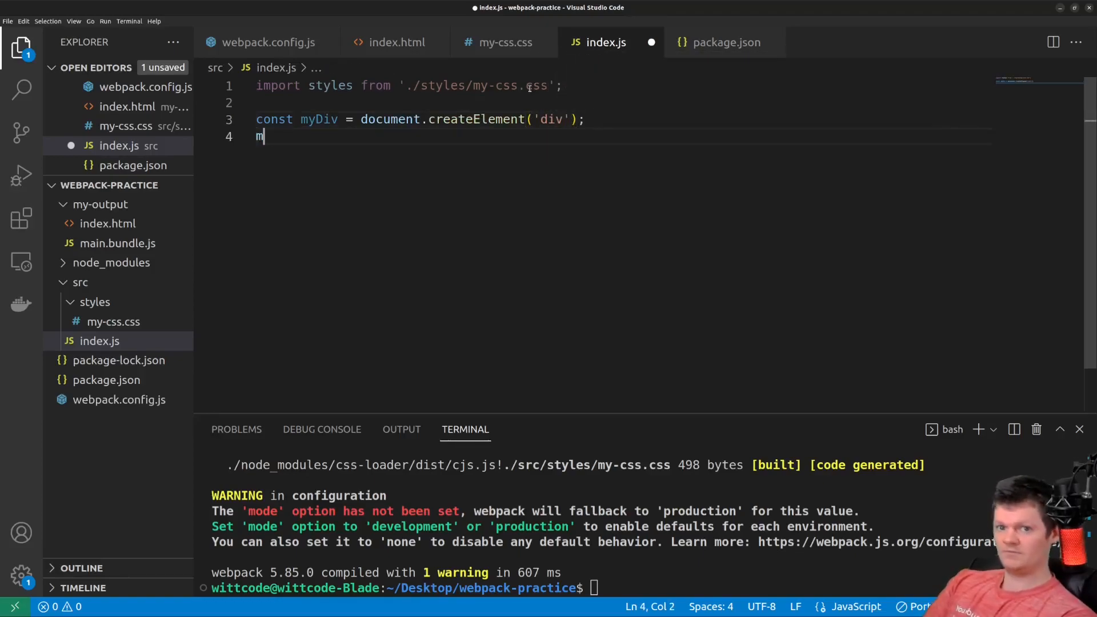
pyautogui.write('yDiv.className = s')
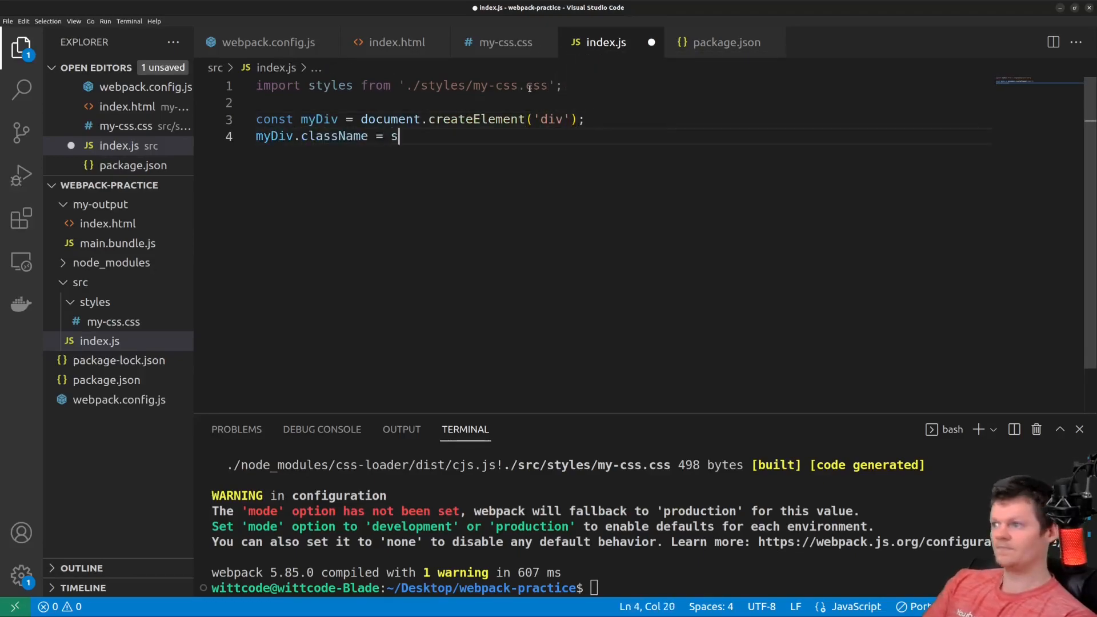
pyautogui.write("tyles['cheese']")
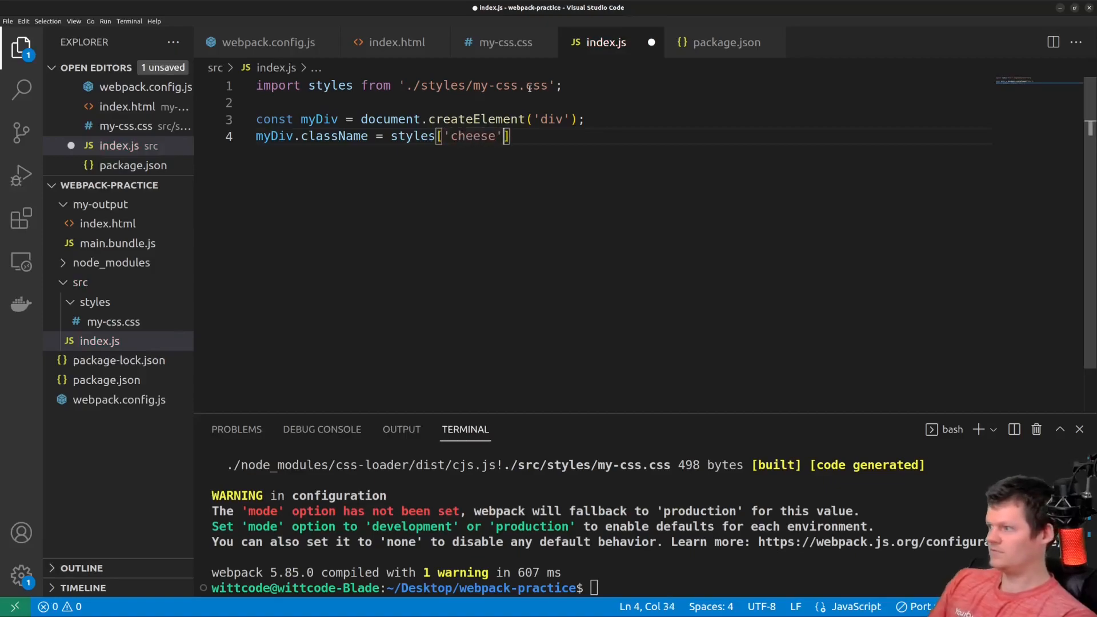
pyautogui.write('document.body.appendChild(myDiv);')
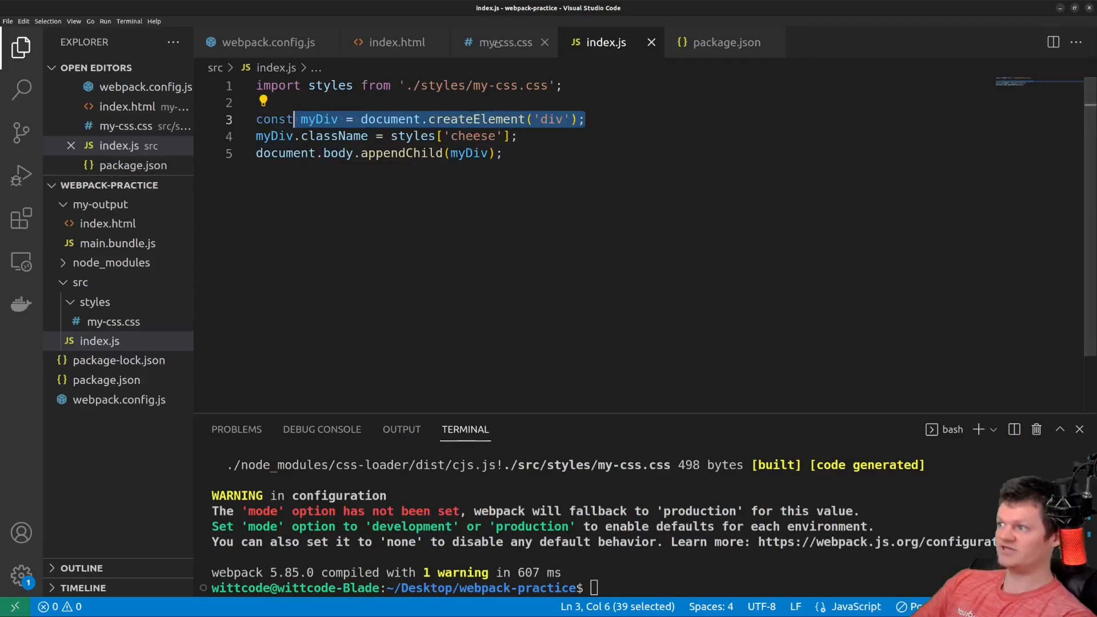
# Review the cheese styles, webpack loader config and output HTML, returning to index.js.
pyautogui.click(504, 42)
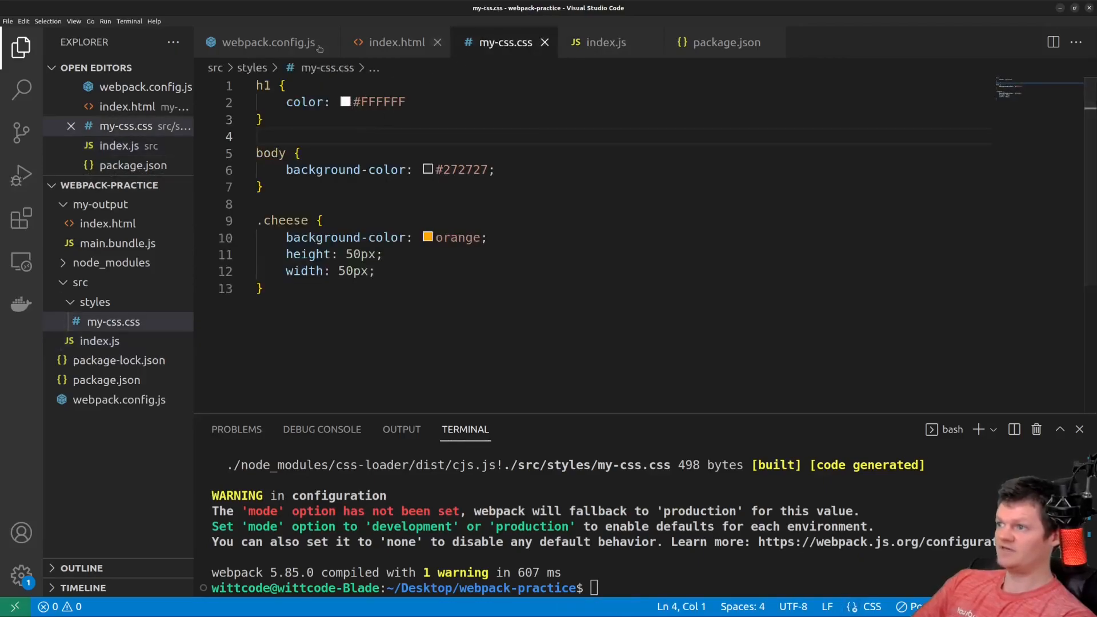
pyautogui.click(269, 42)
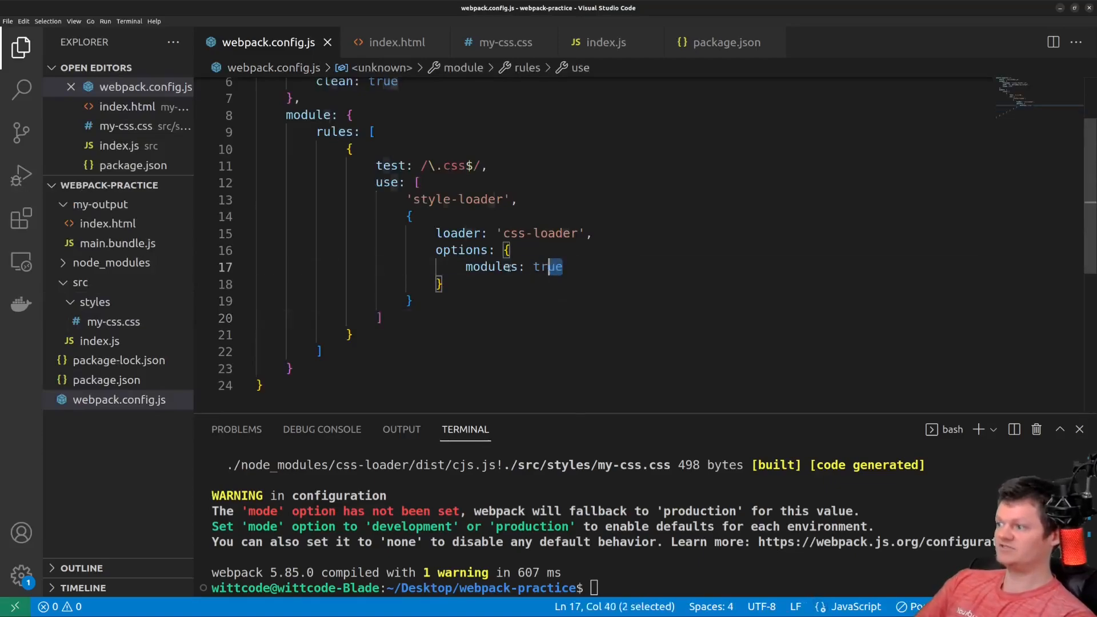
pyautogui.click(397, 41)
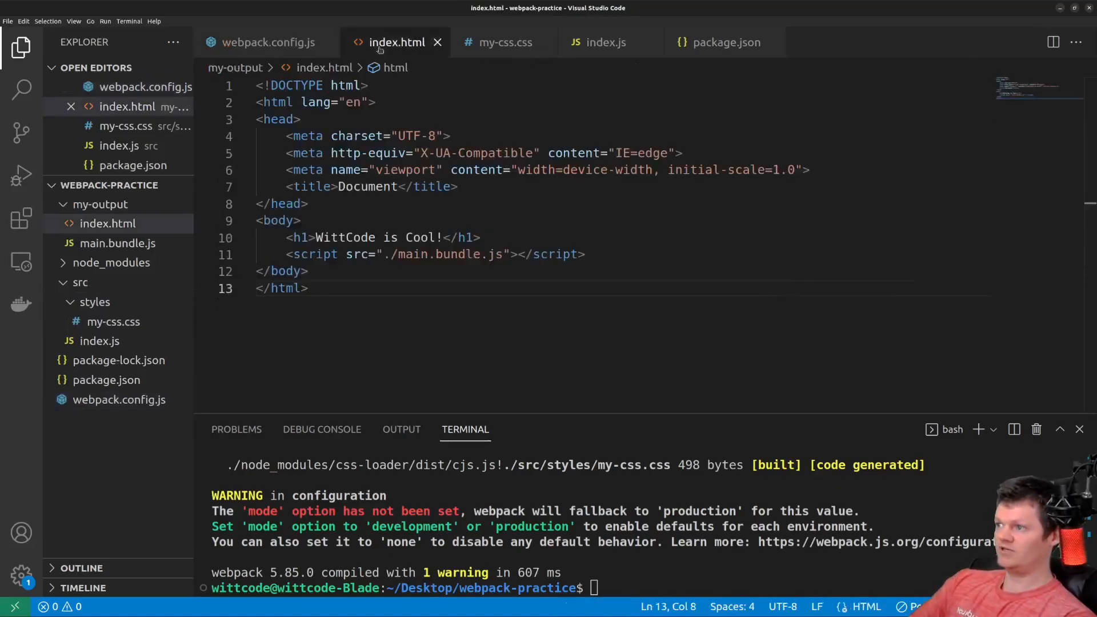
pyautogui.click(505, 42)
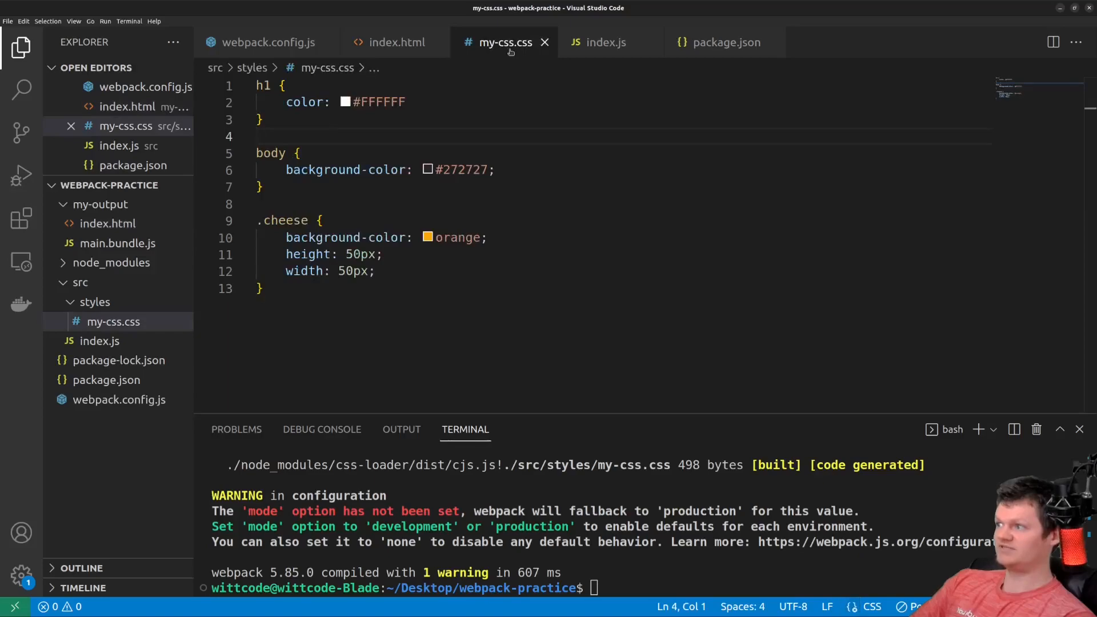
pyautogui.click(605, 41)
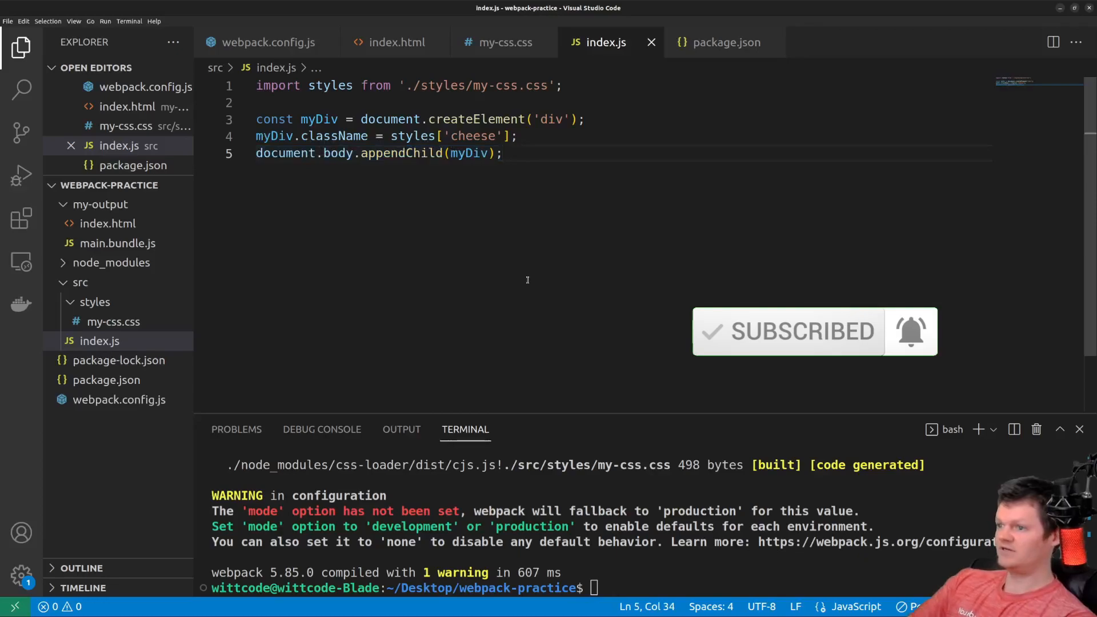
# Delete clean: true from the webpack output settings and rebuild with npm run build.
pyautogui.write('npm run bui')
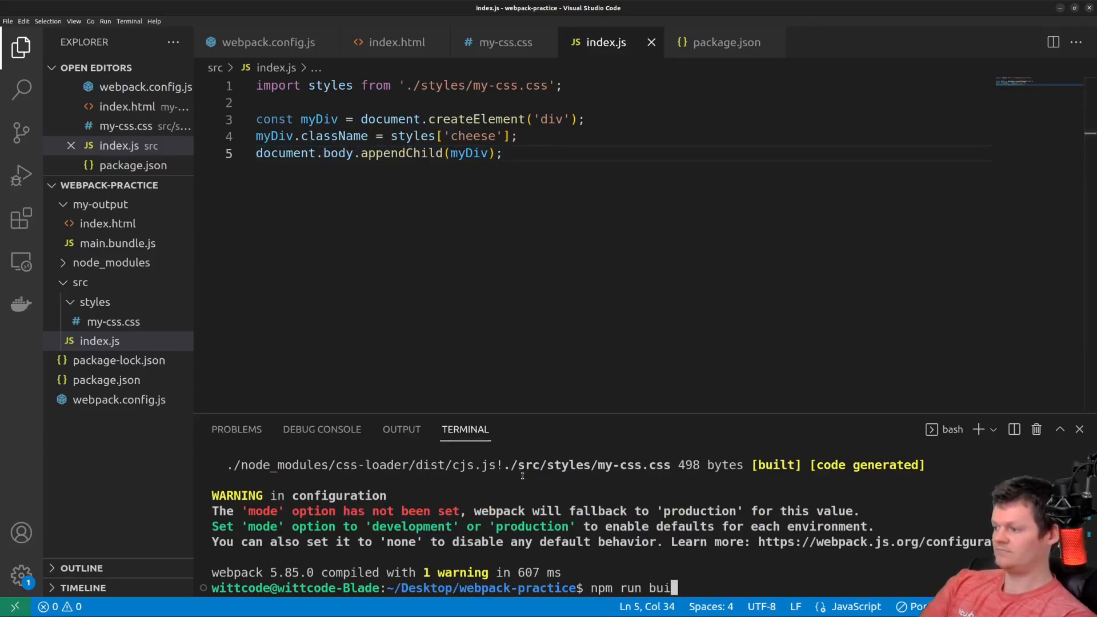
pyautogui.click(266, 43)
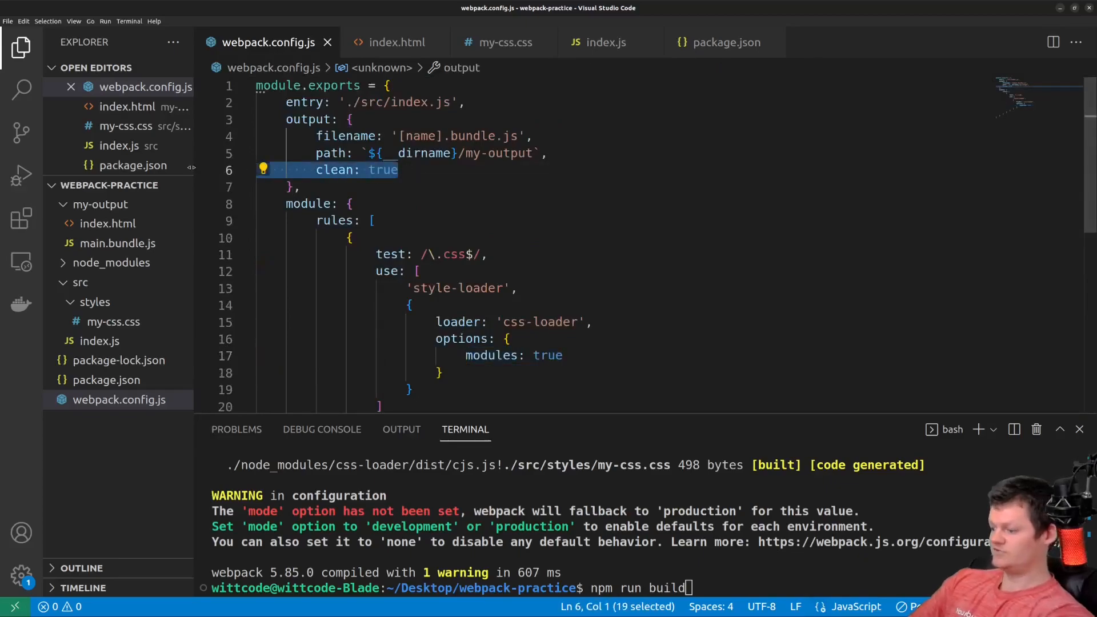
pyautogui.press('Backspace')
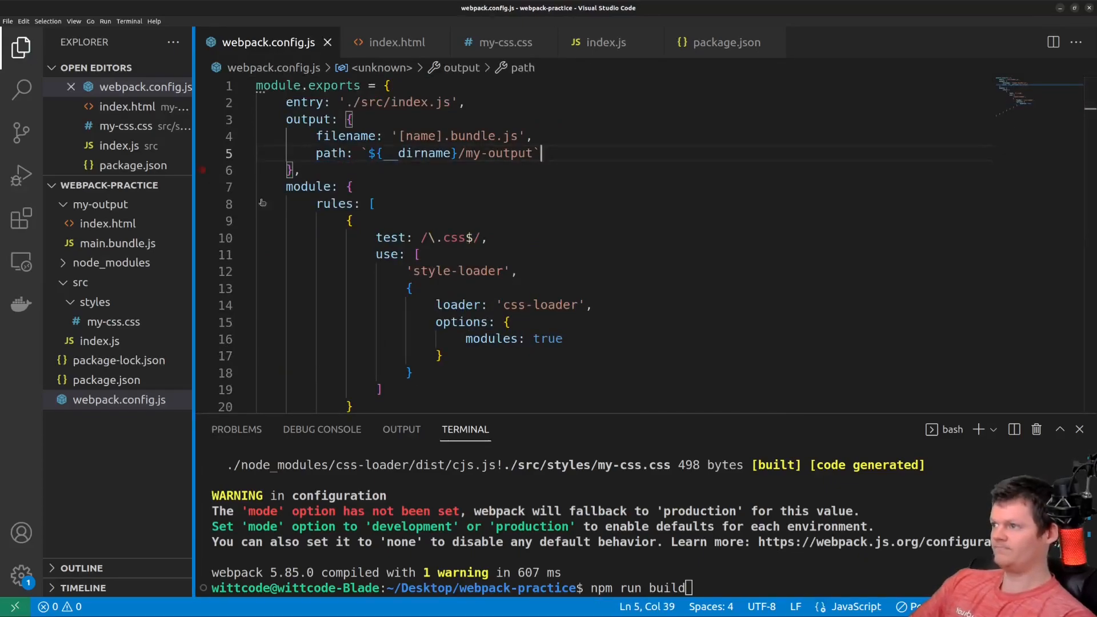
pyautogui.moveTo(588, 471)
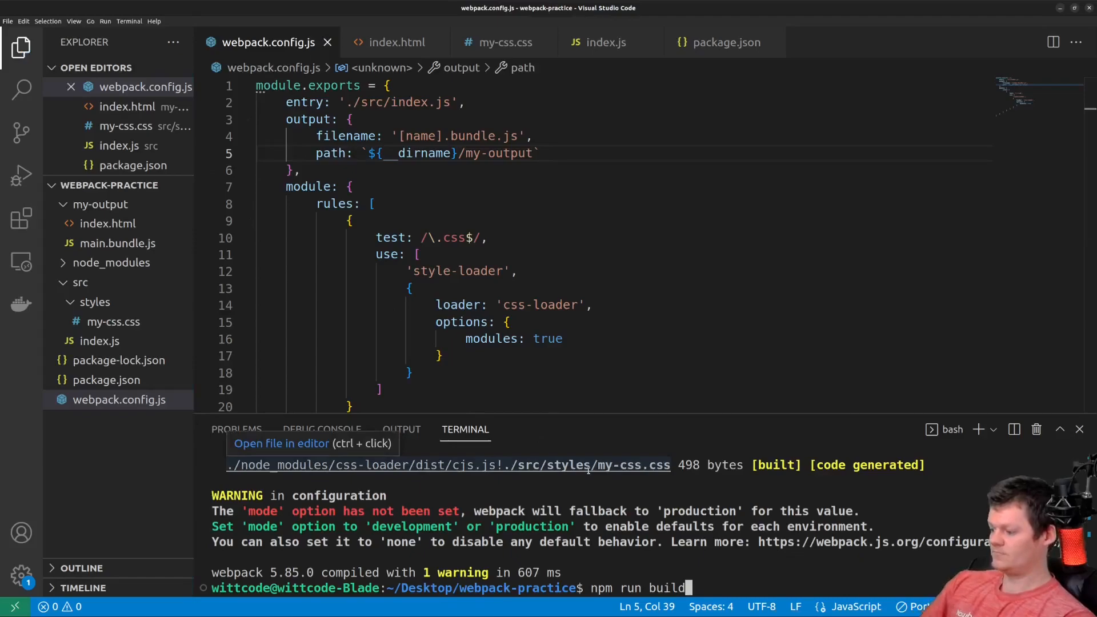
pyautogui.press('Enter')
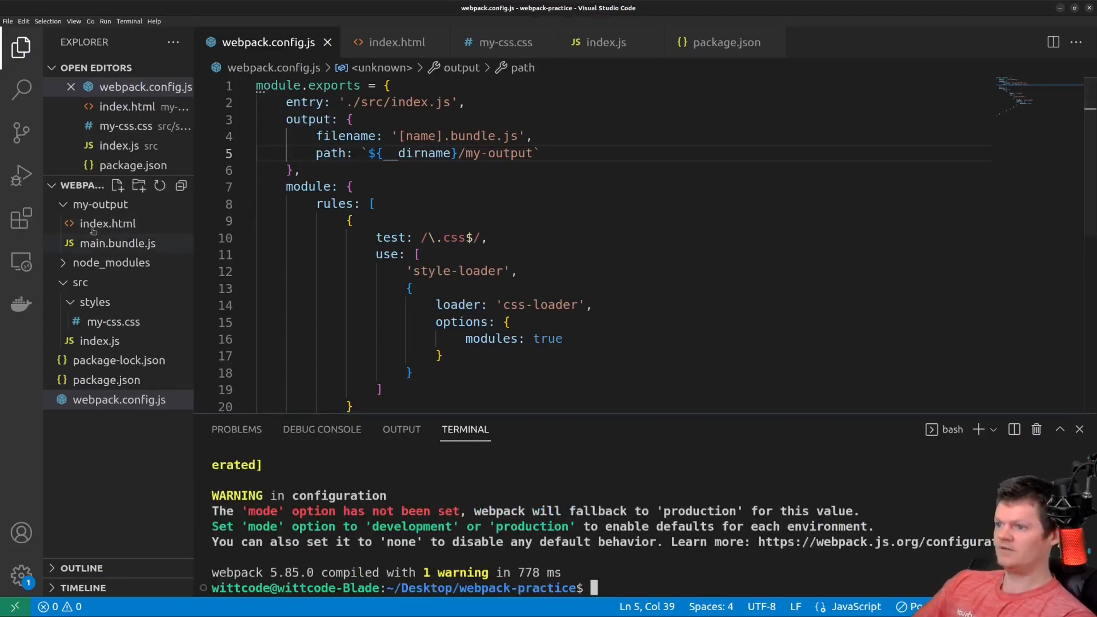
pyautogui.rightClick(107, 224)
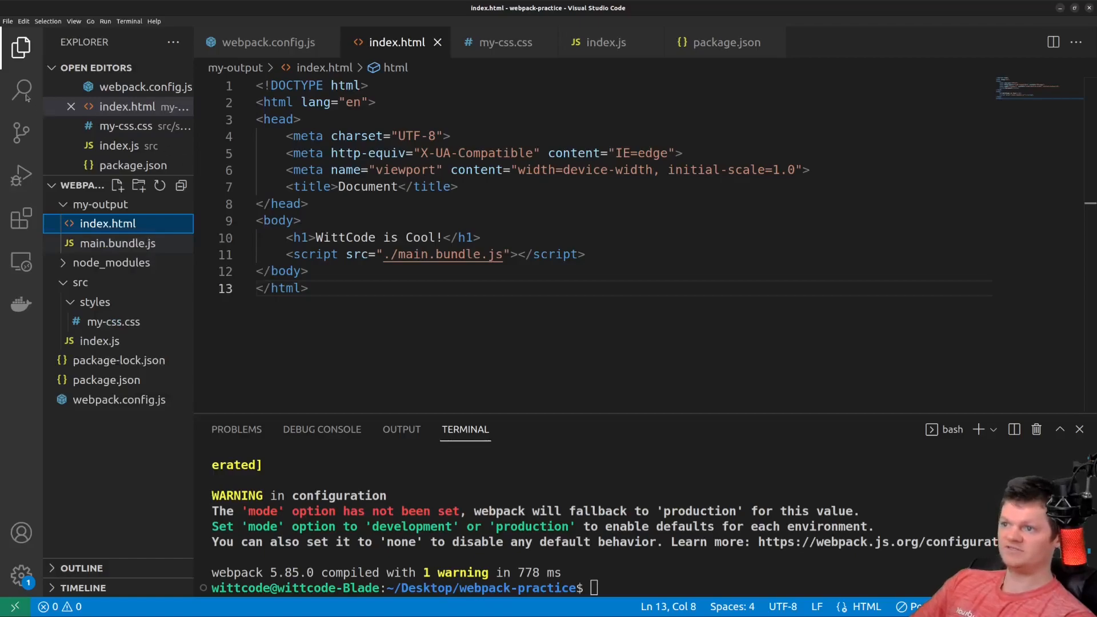
pyautogui.moveTo(30, 103)
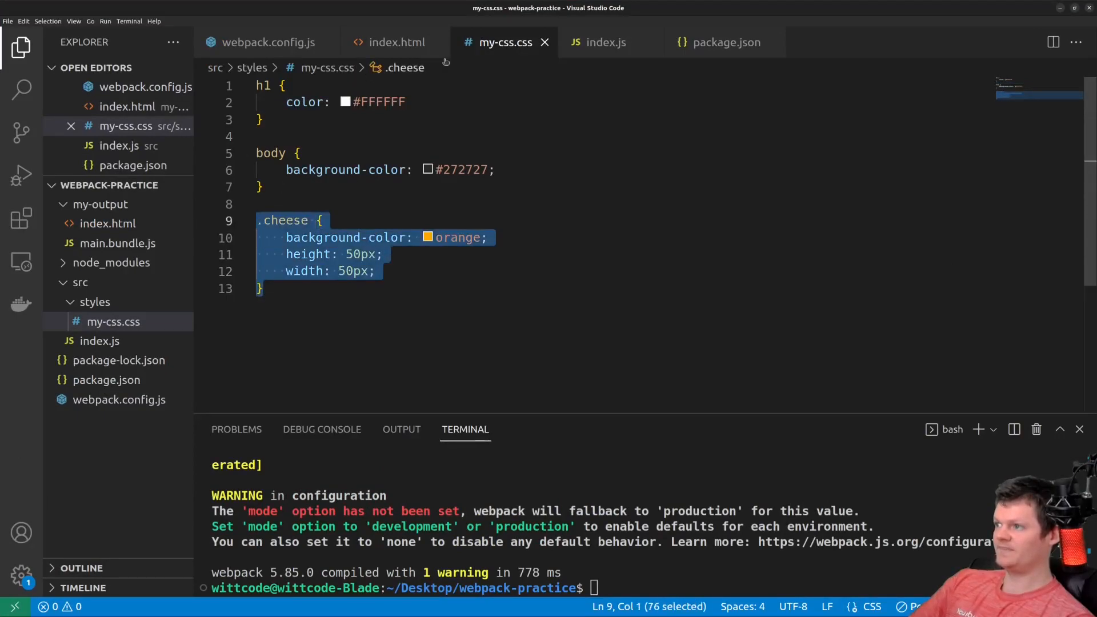
# Return to index.js, which imports the stylesheet and appends the cheese-class div.
pyautogui.click(606, 42)
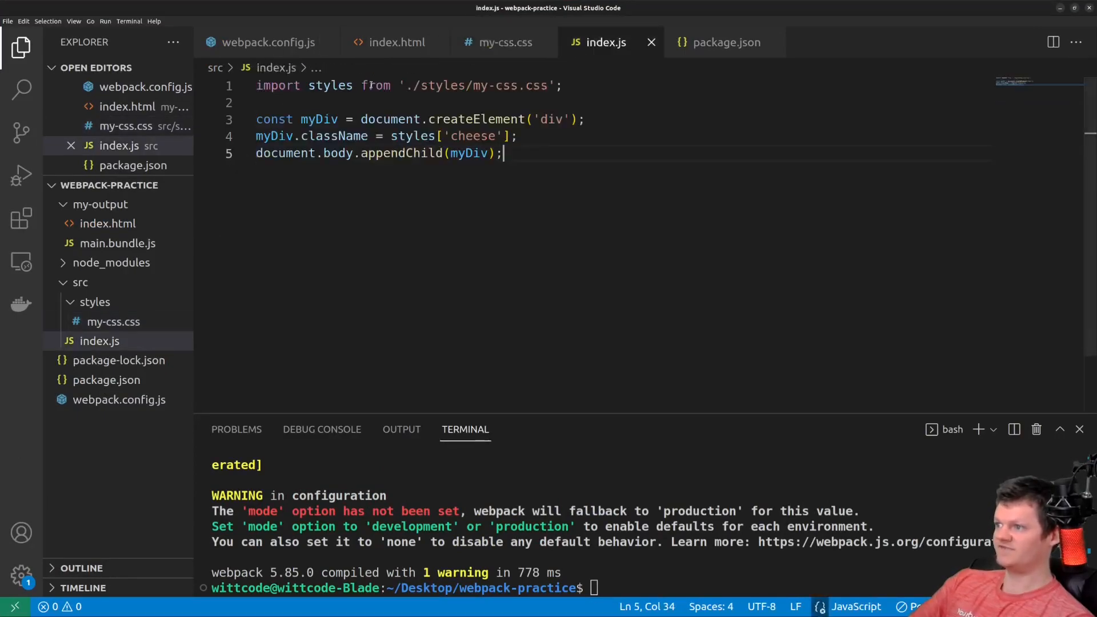